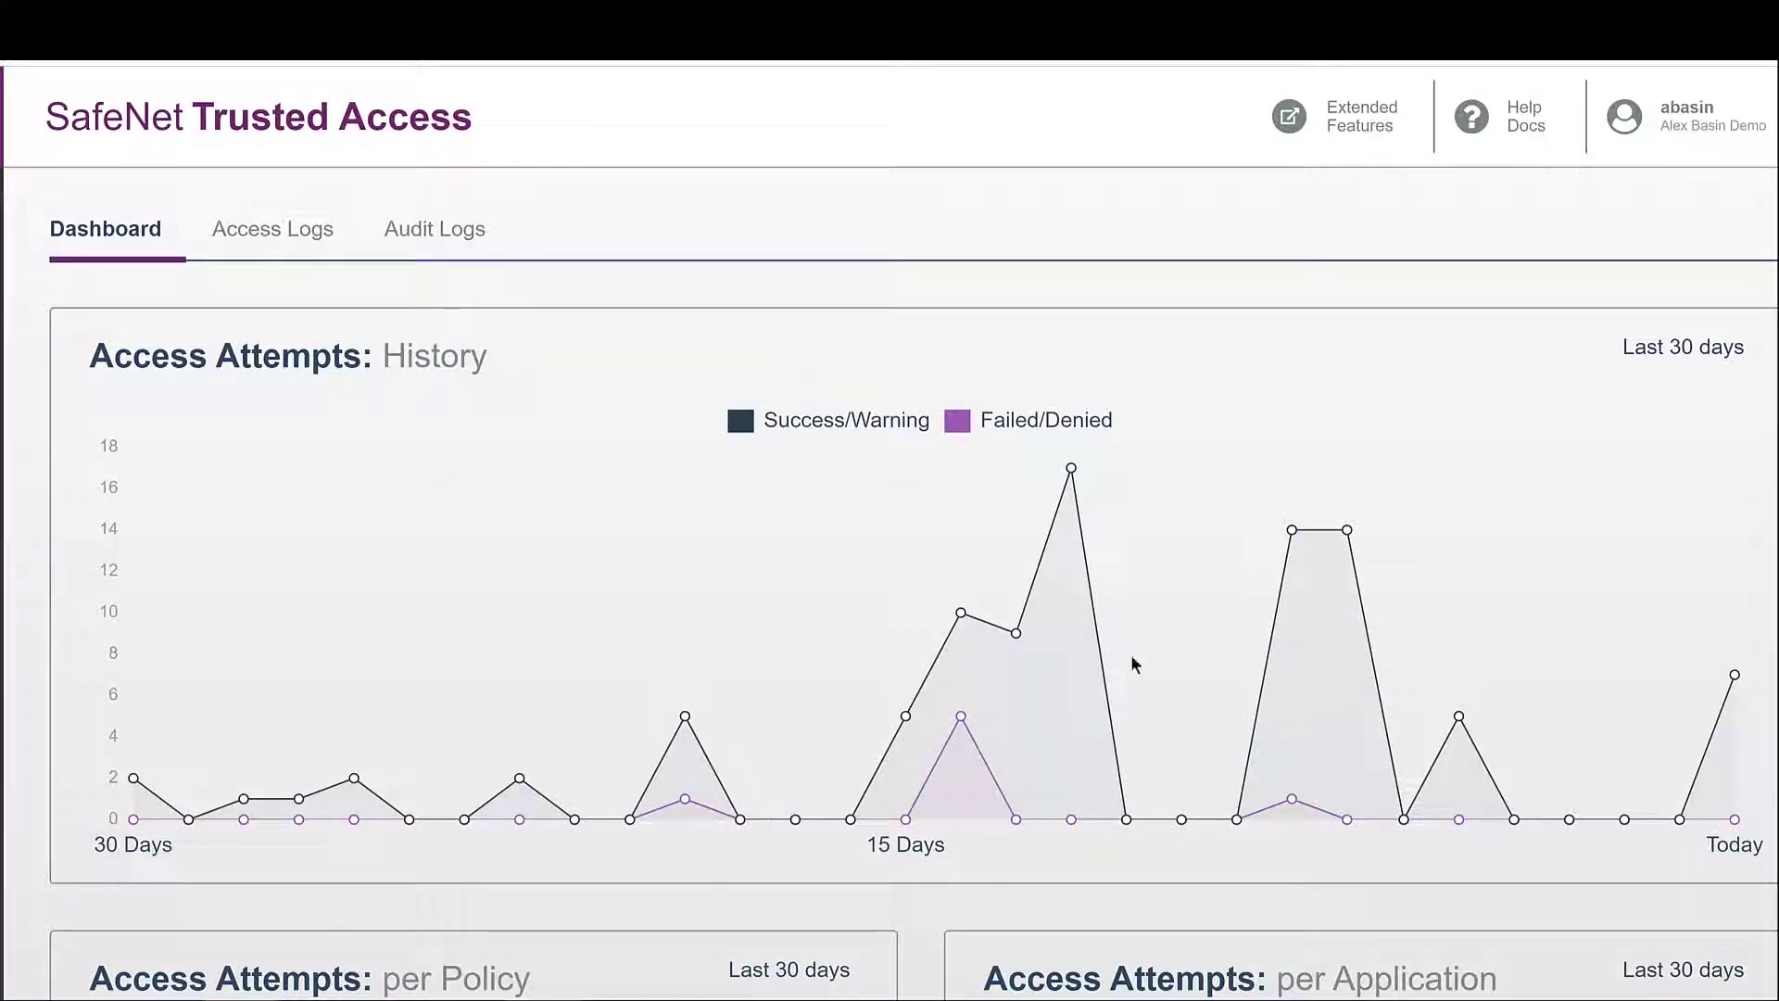
- Scroll the page, then view the access logs followed by the audit logs
scroll(down, 3)
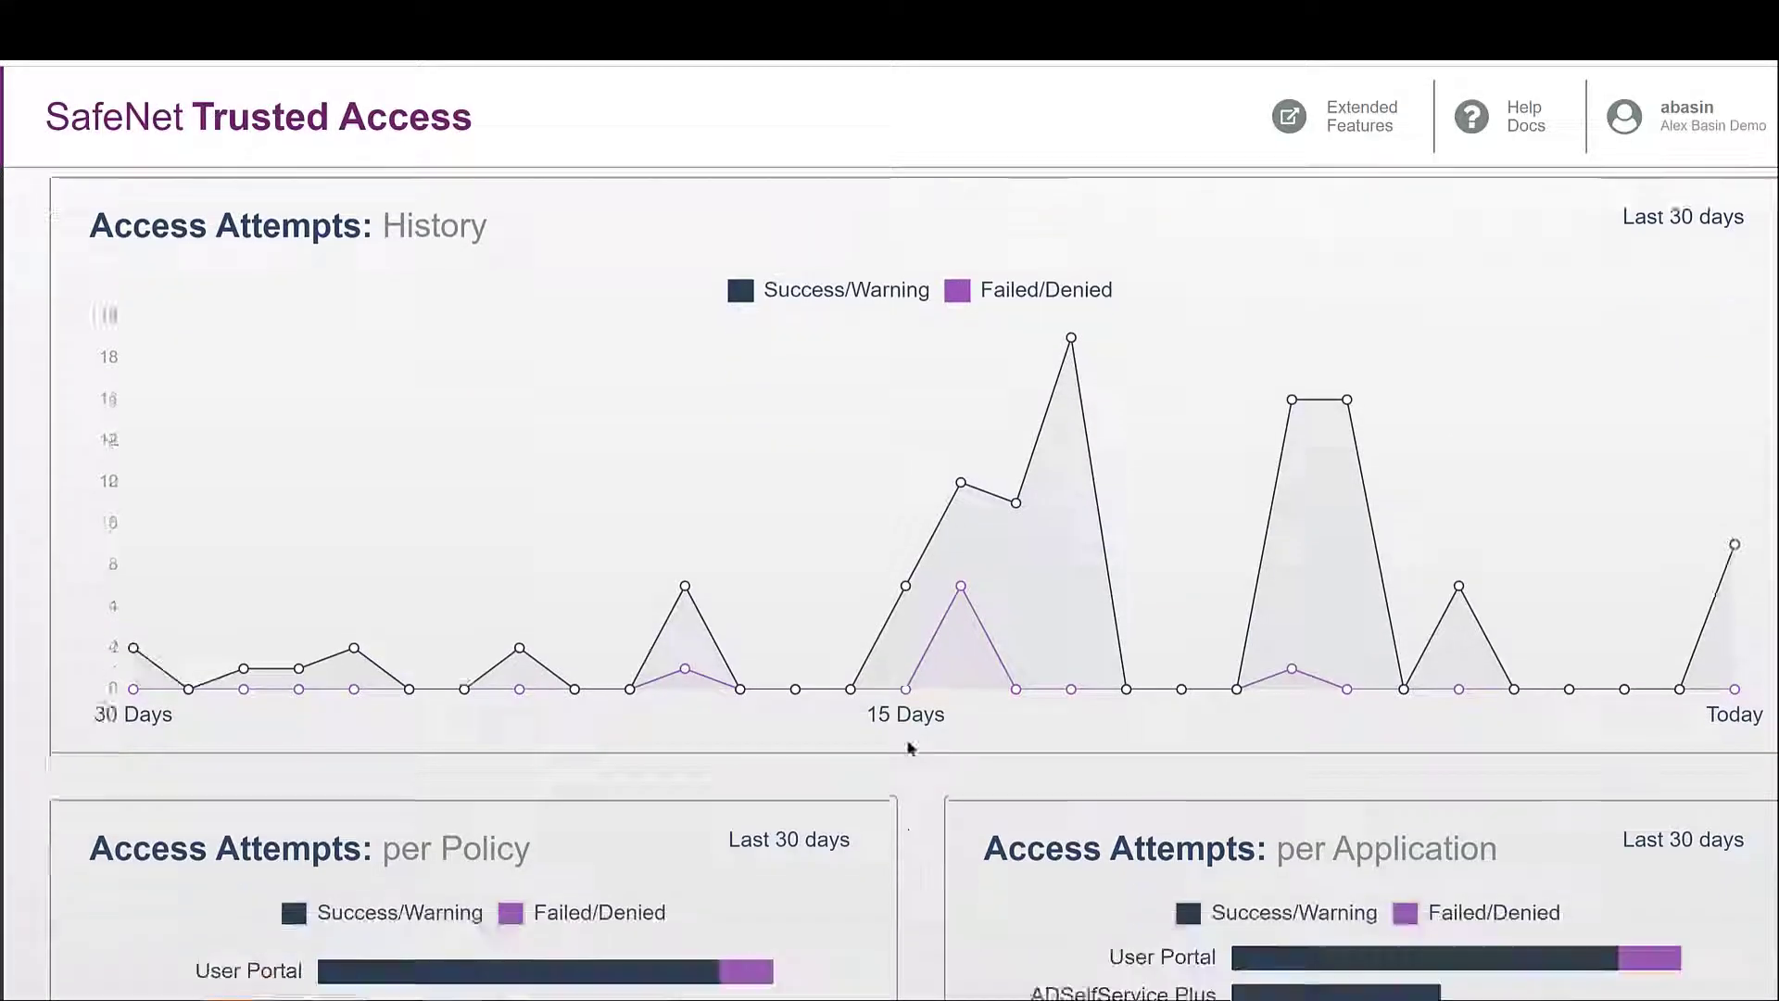
scroll(down, 3)
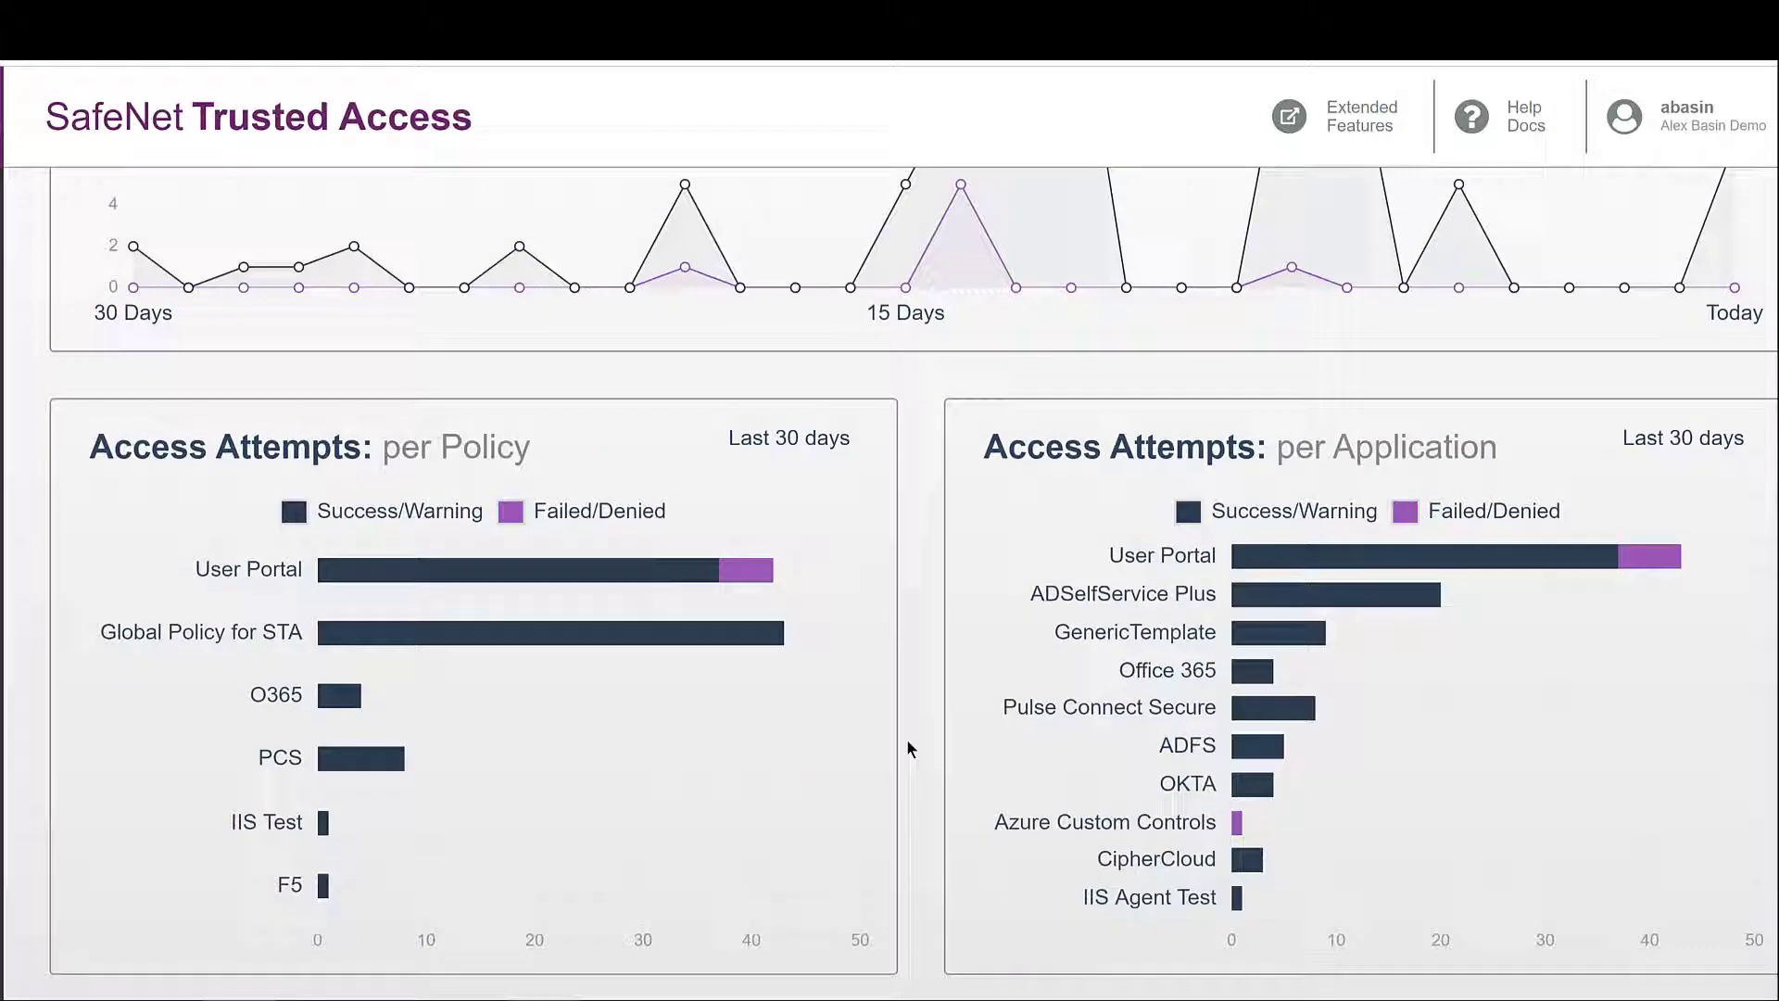
scroll(down, 3)
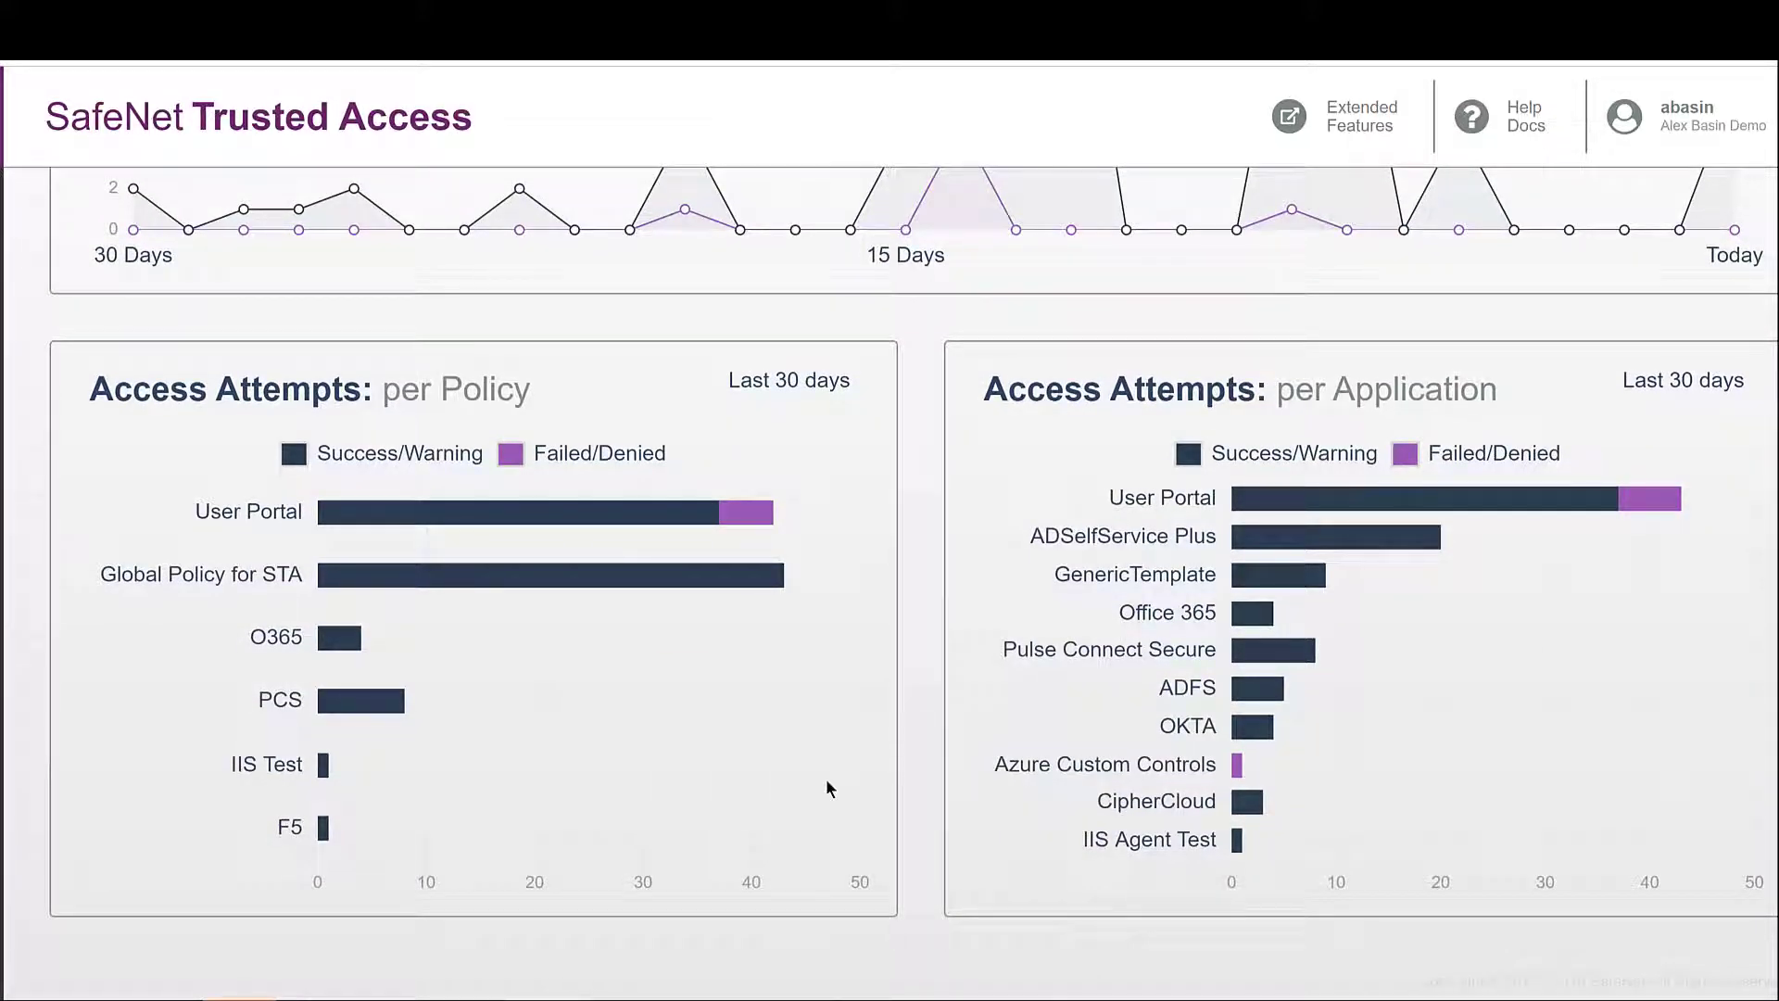
mouse_move(746, 514)
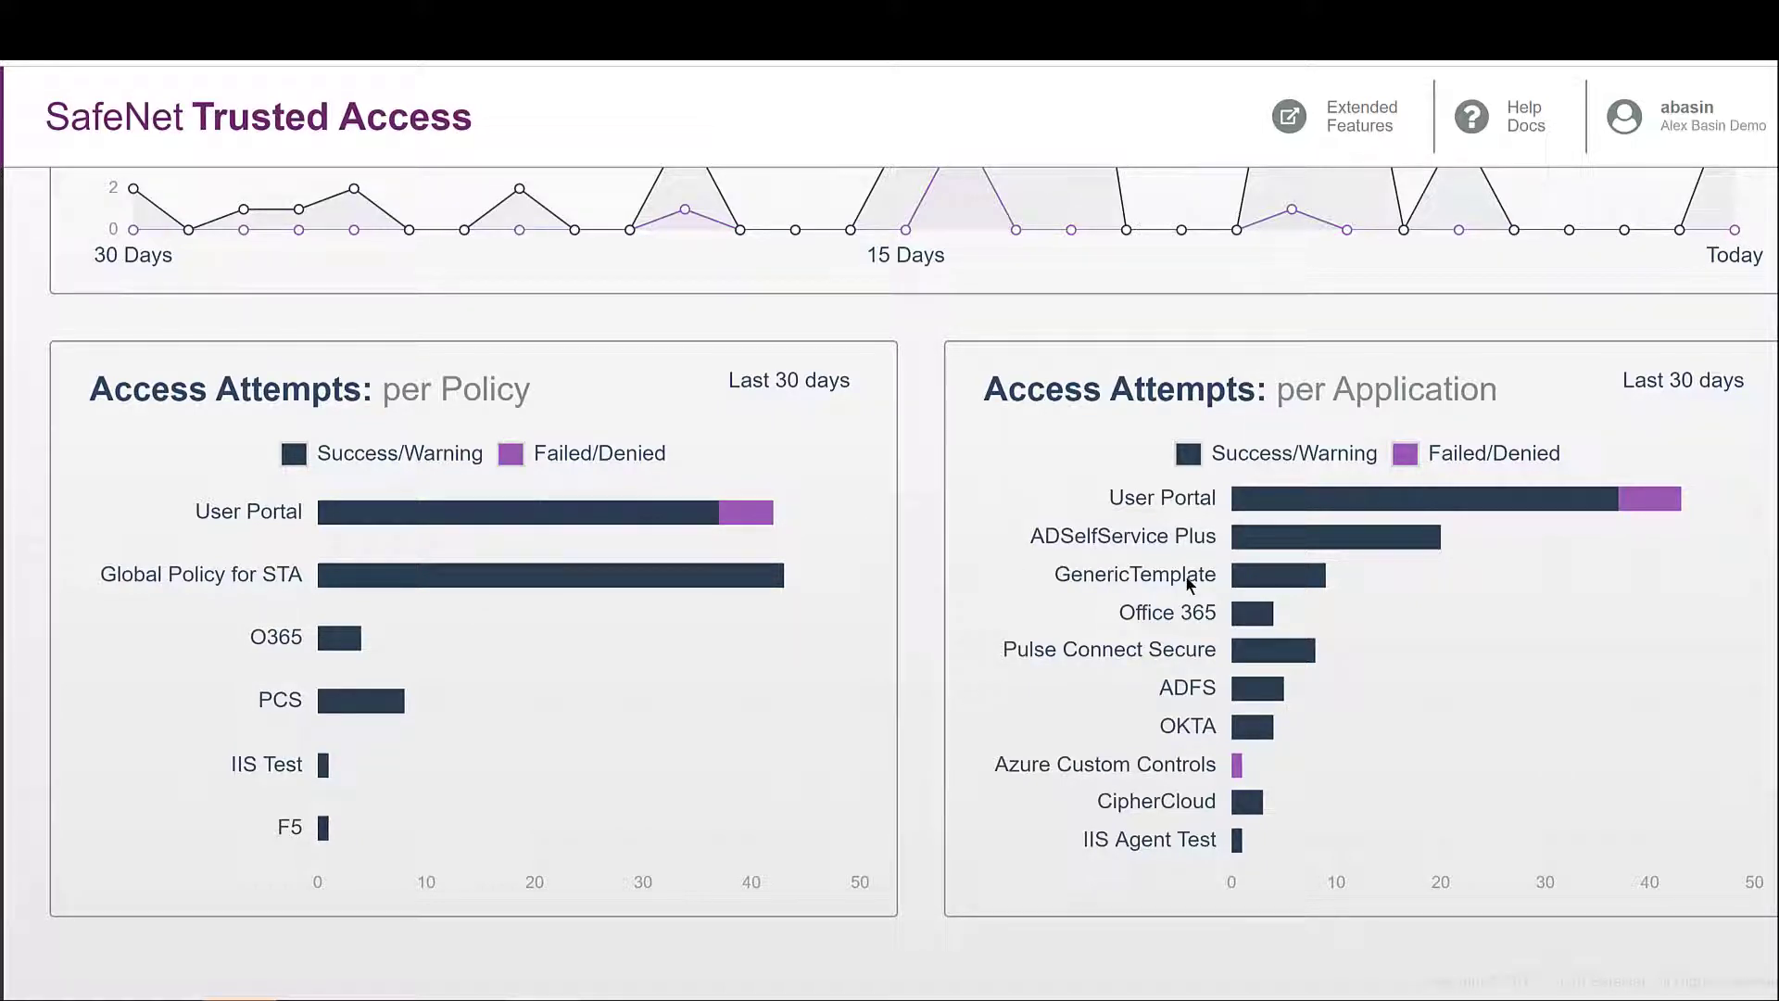
mouse_move(1636, 430)
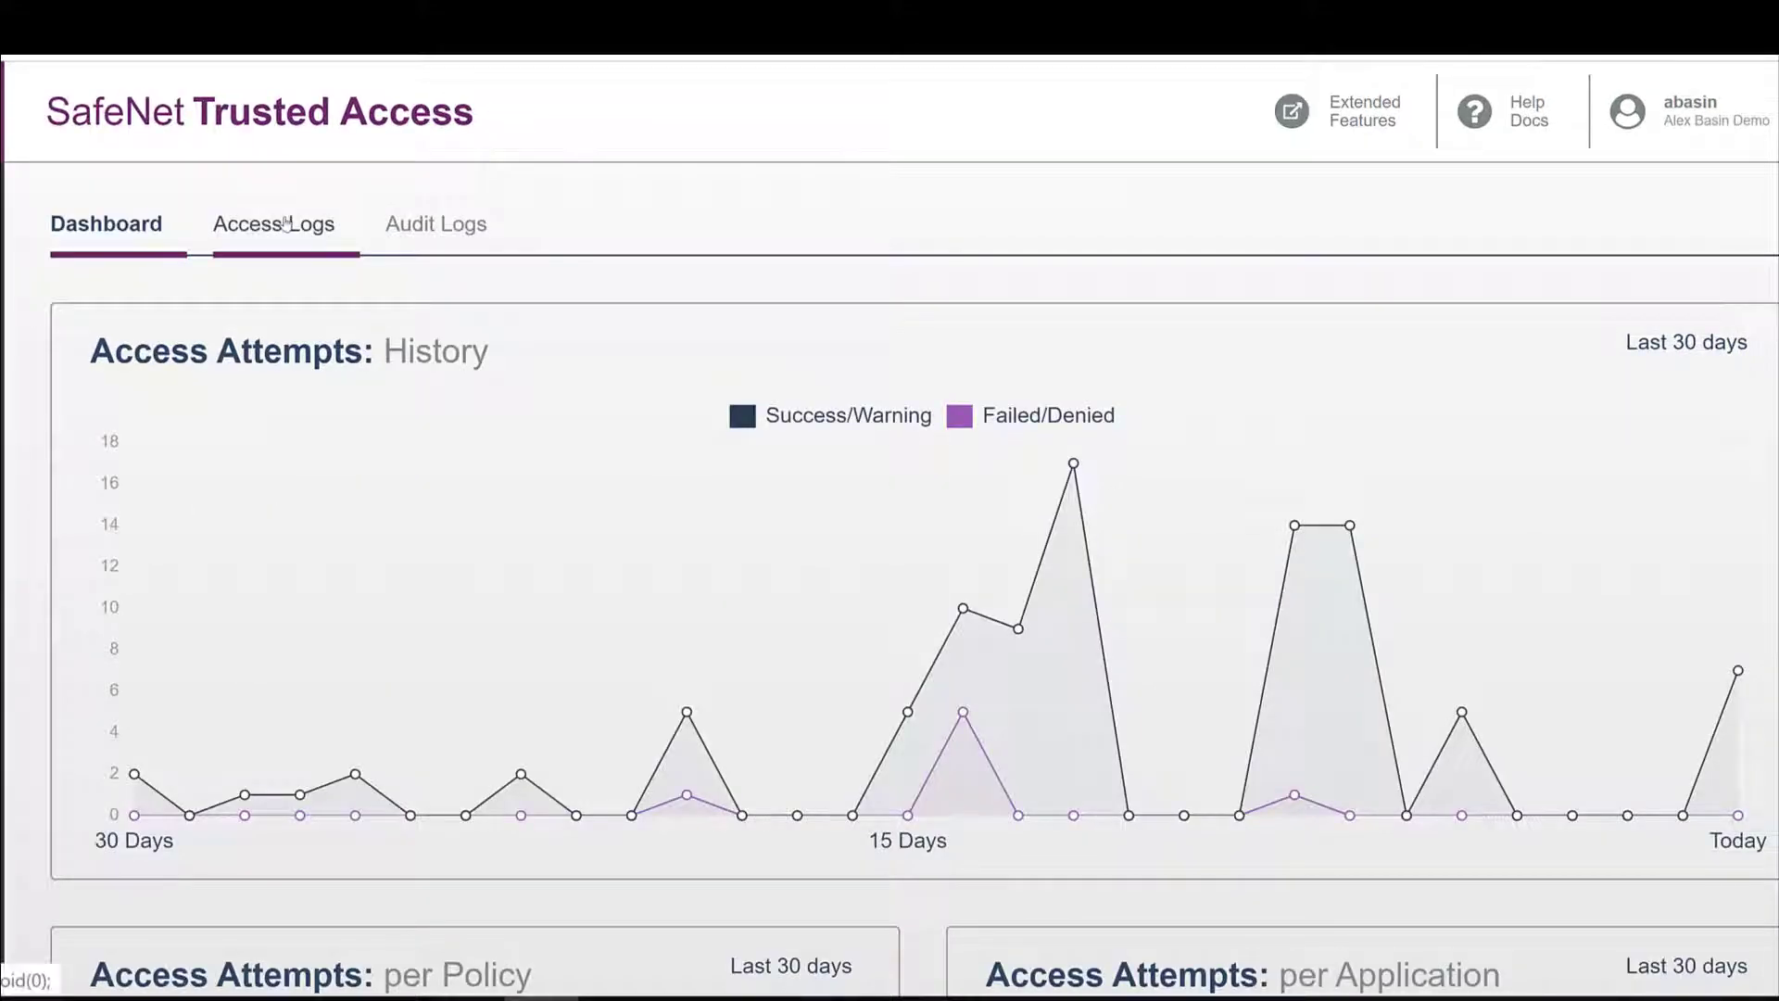
click(274, 223)
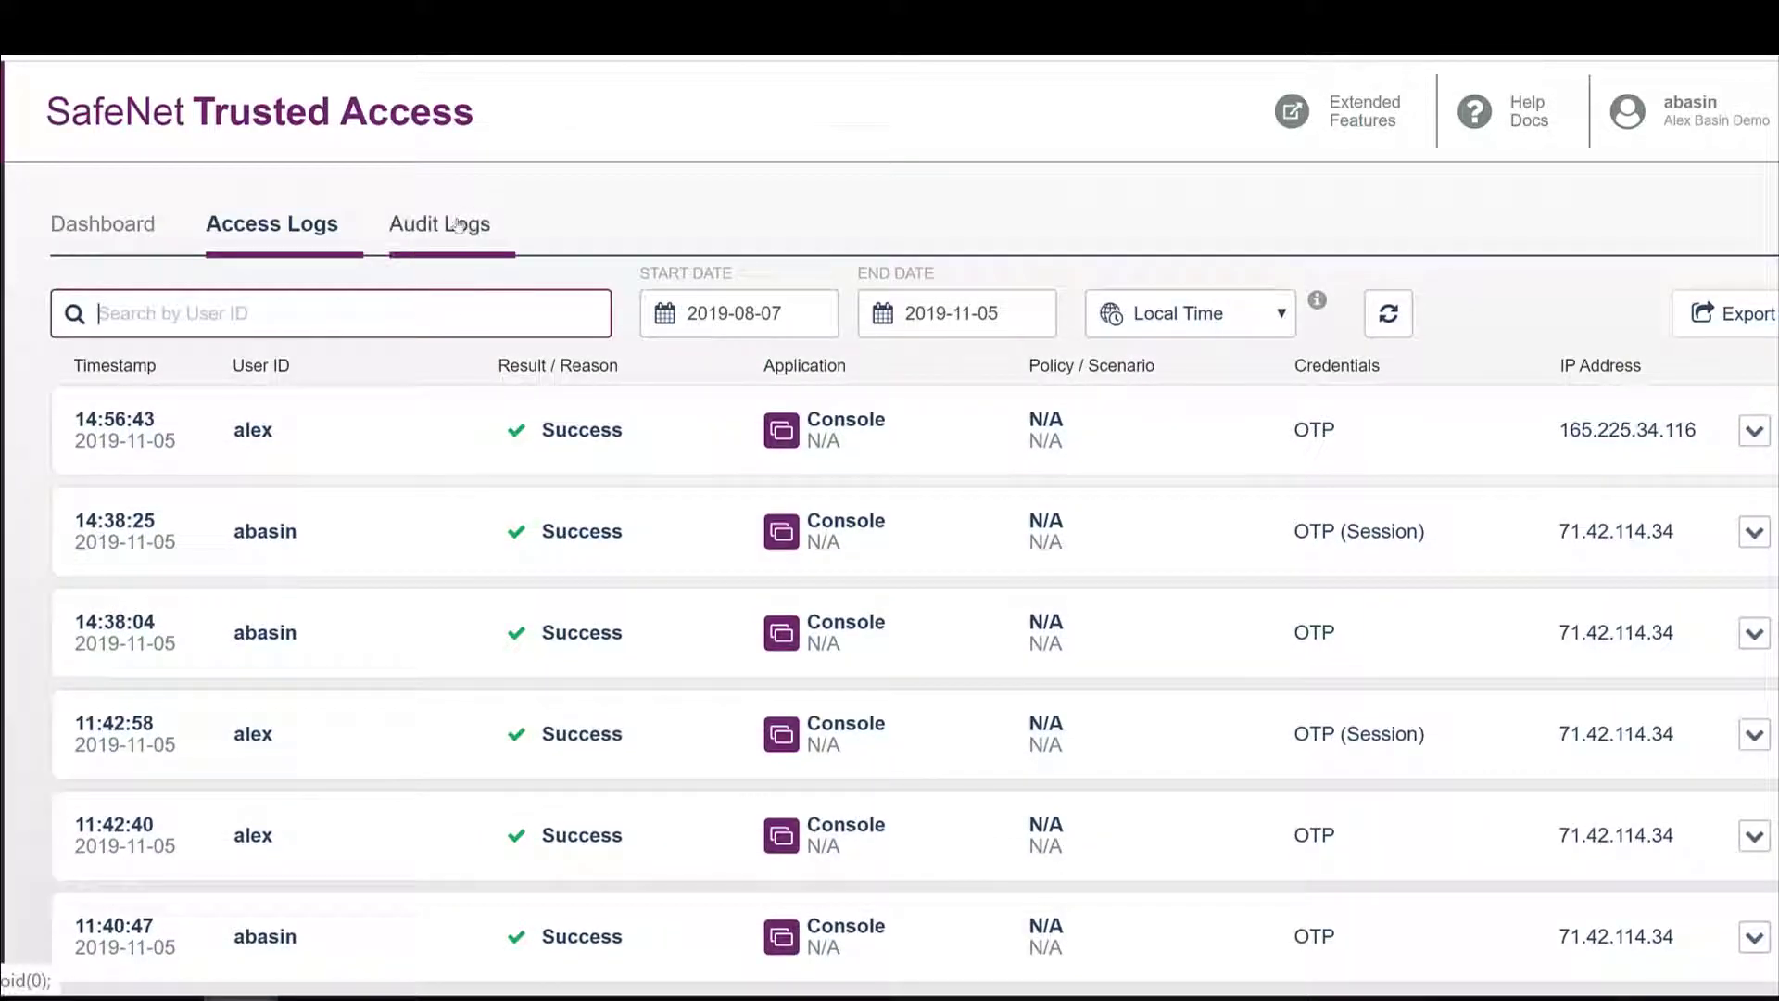
click(440, 223)
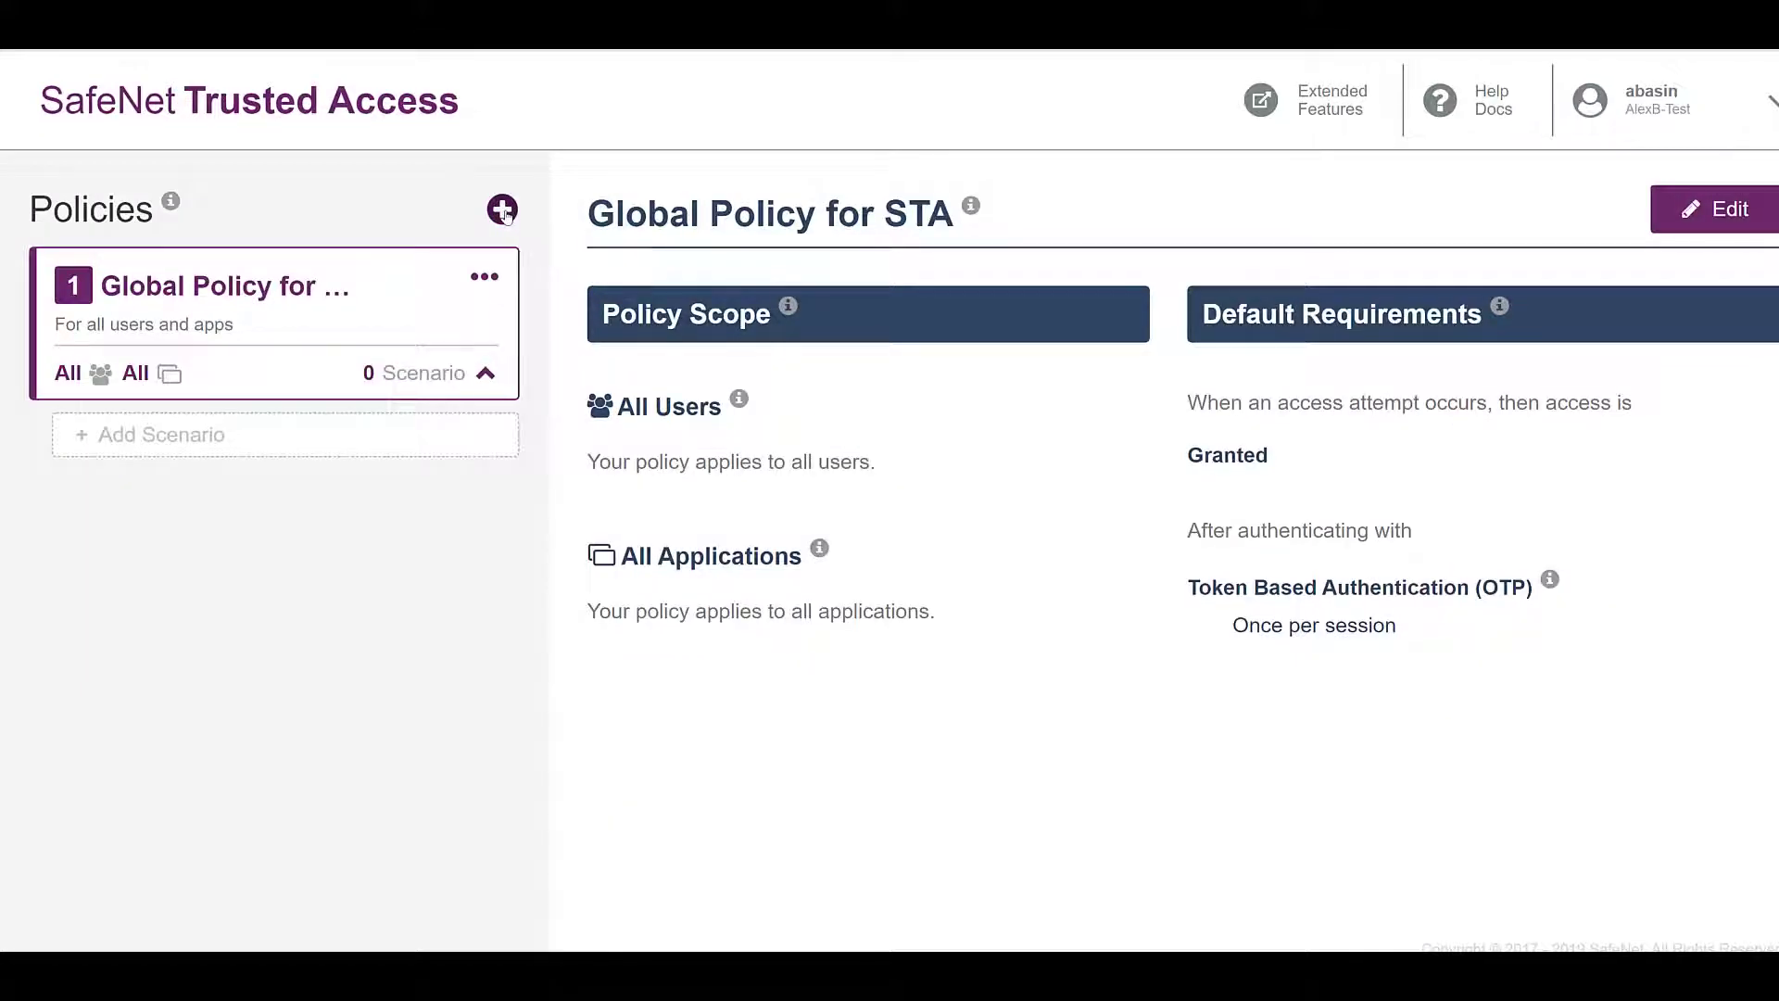
- Create policy testg applied to all users and all applications, and save it
click(501, 210)
text(testg)
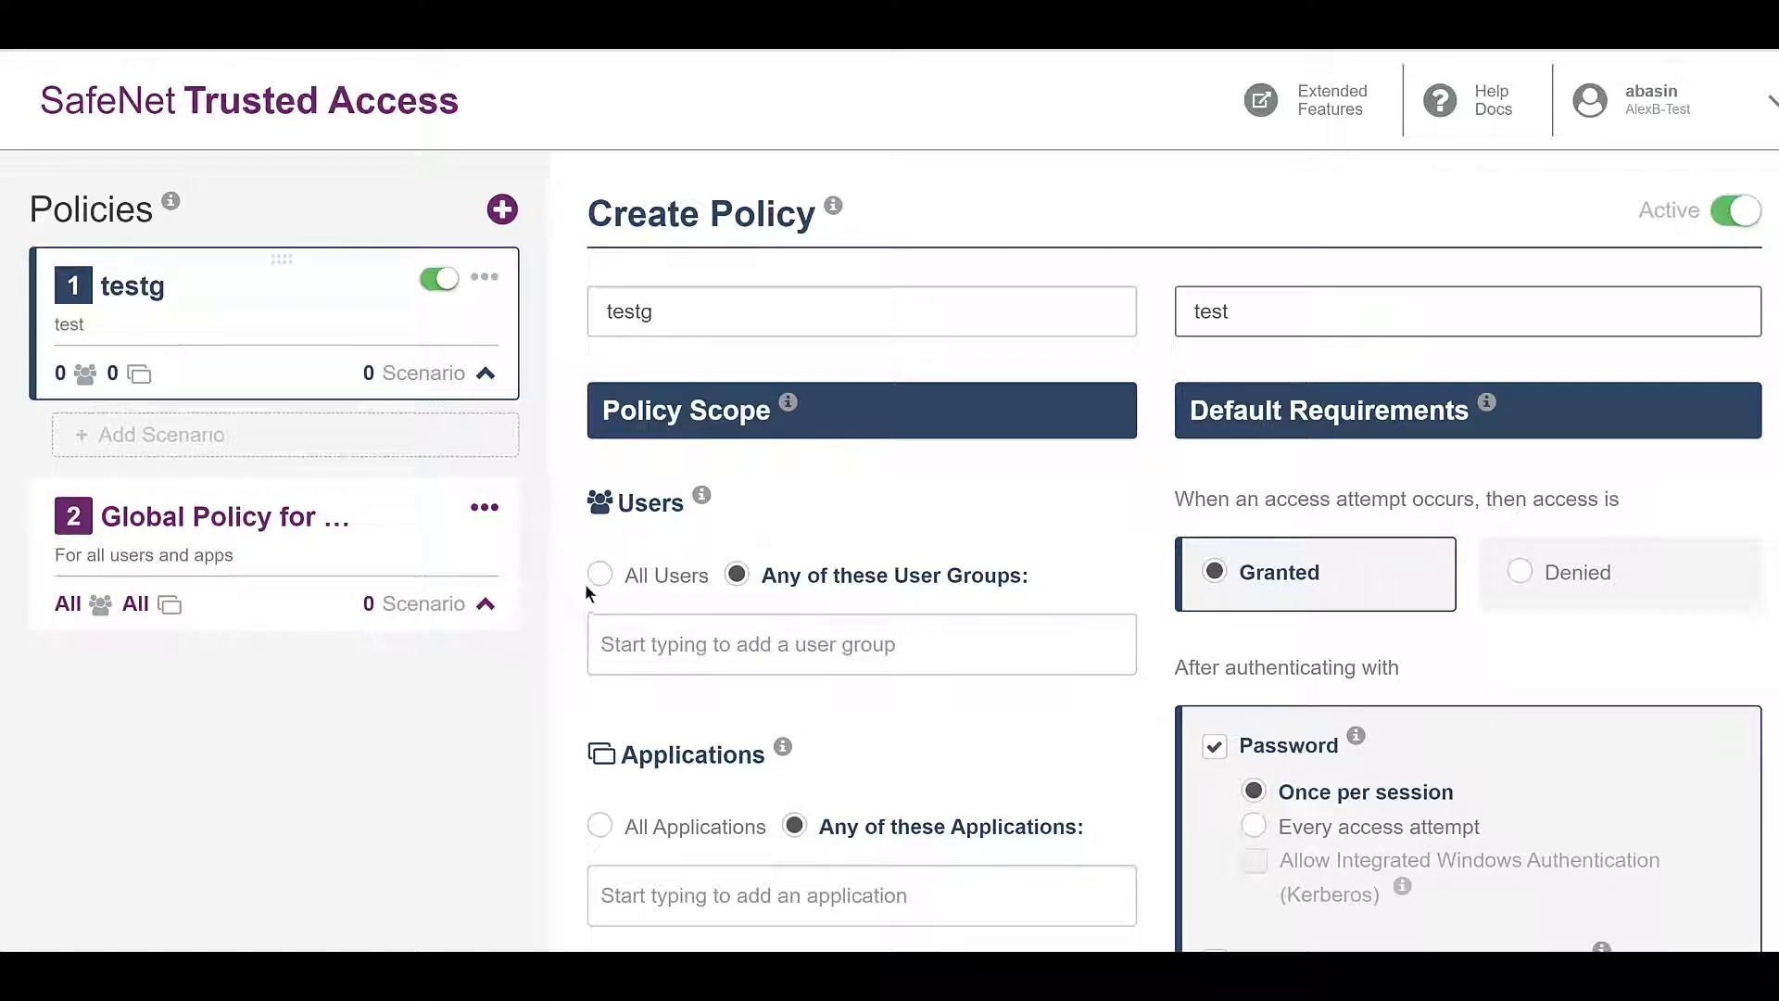
click(600, 574)
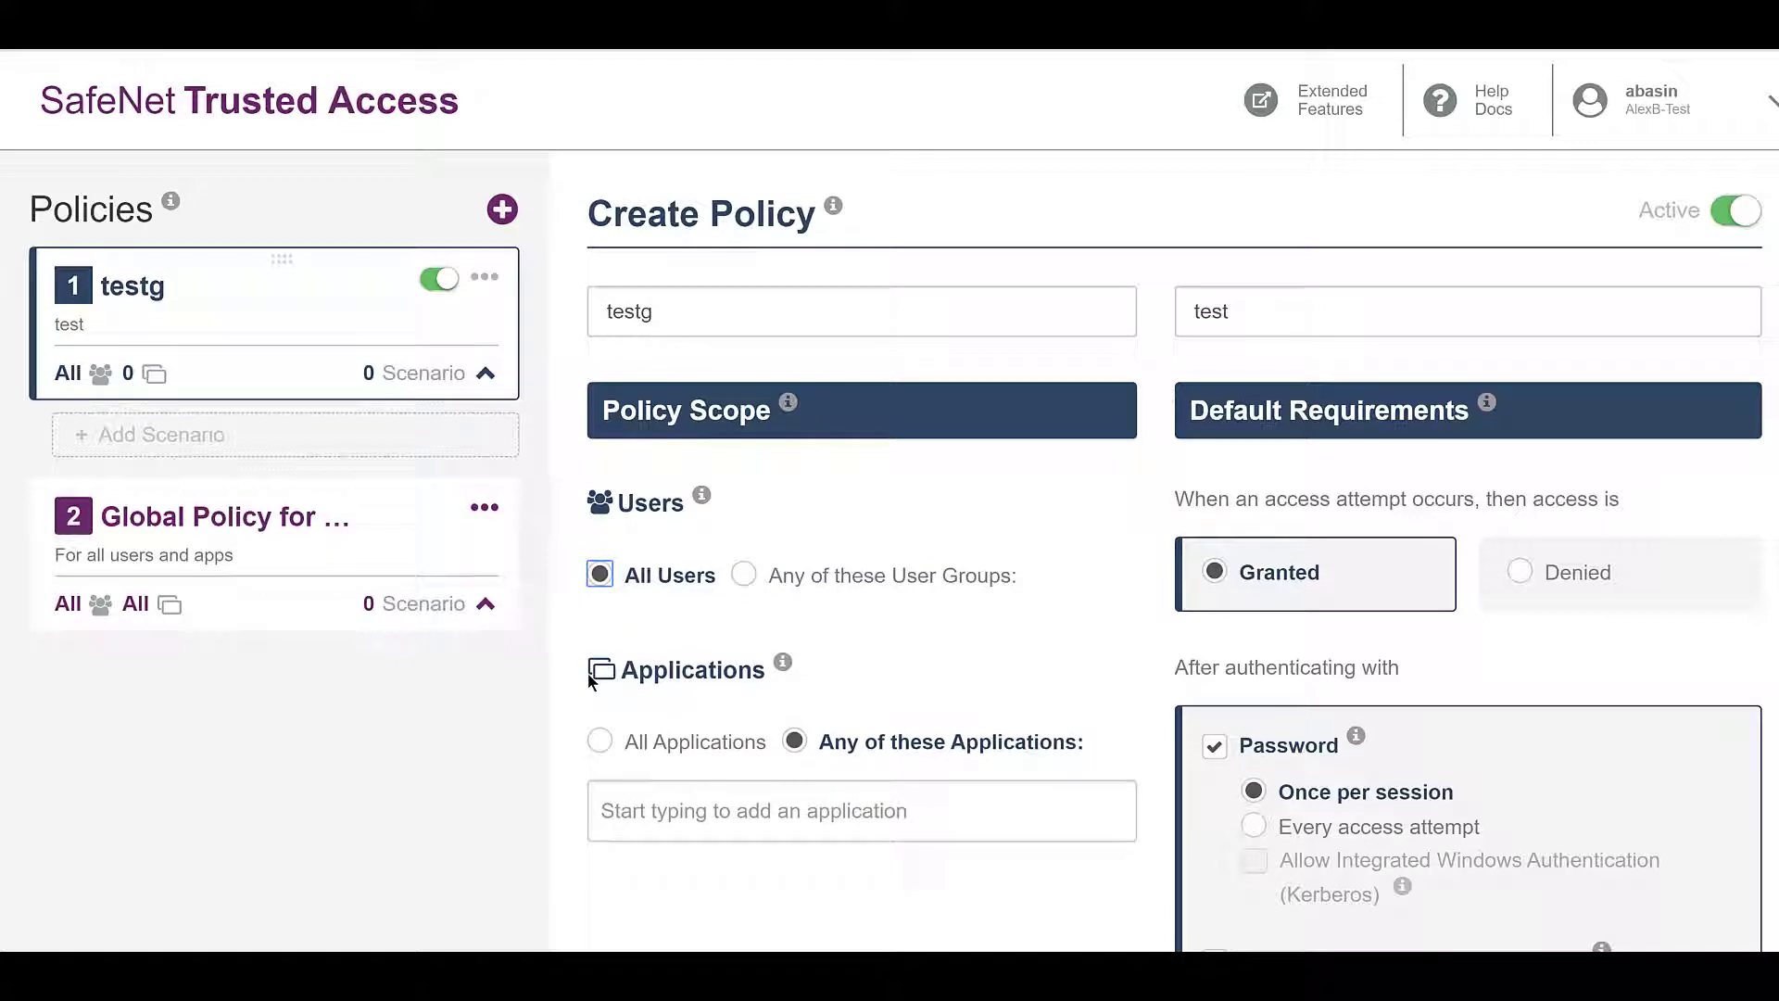
click(599, 741)
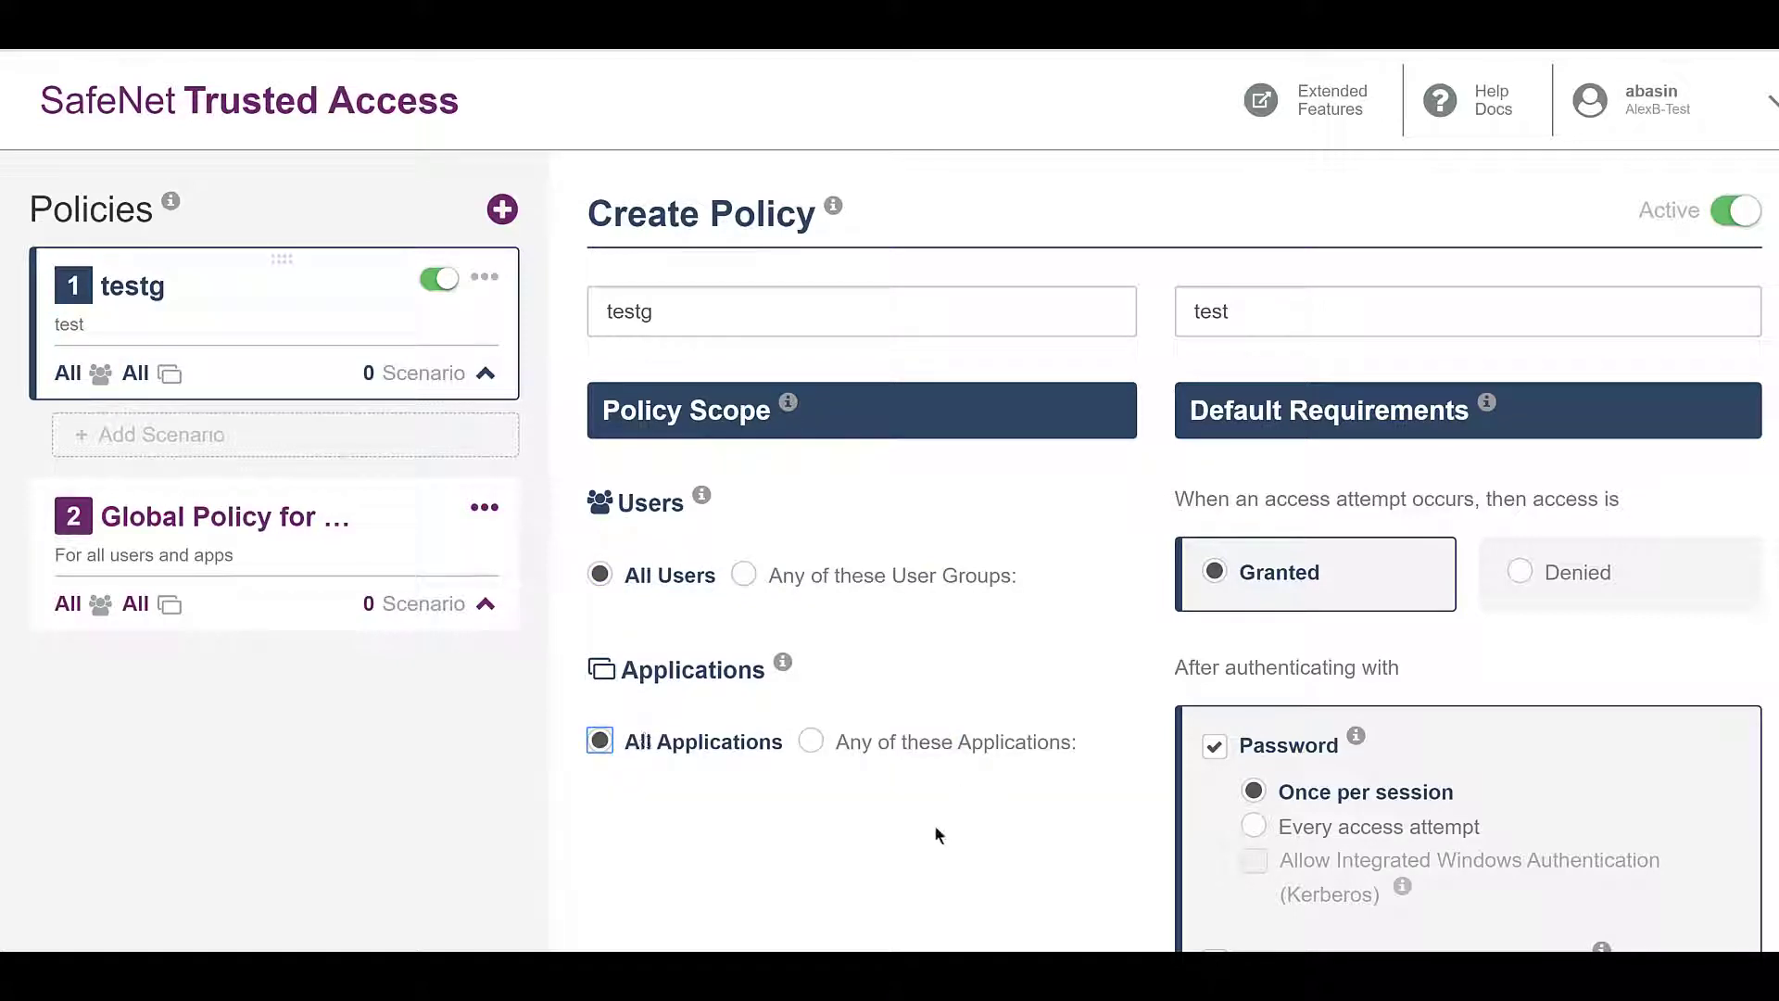
scroll(down, 3)
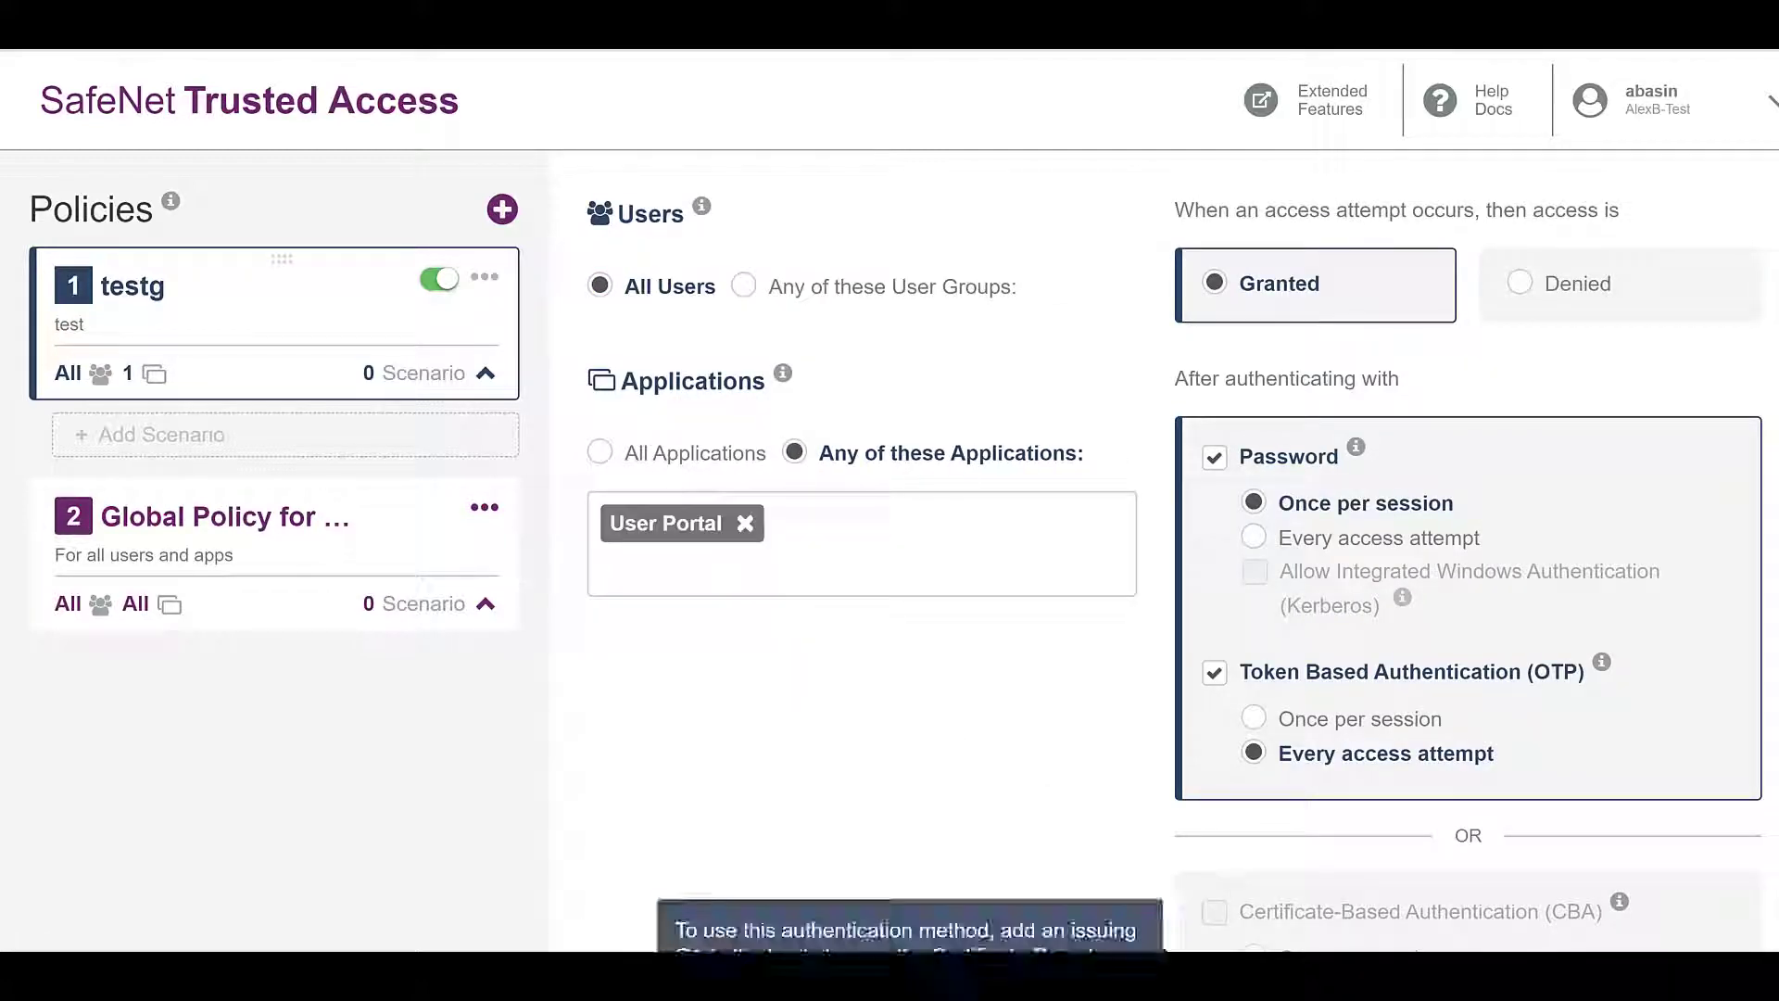
scroll(down, 3)
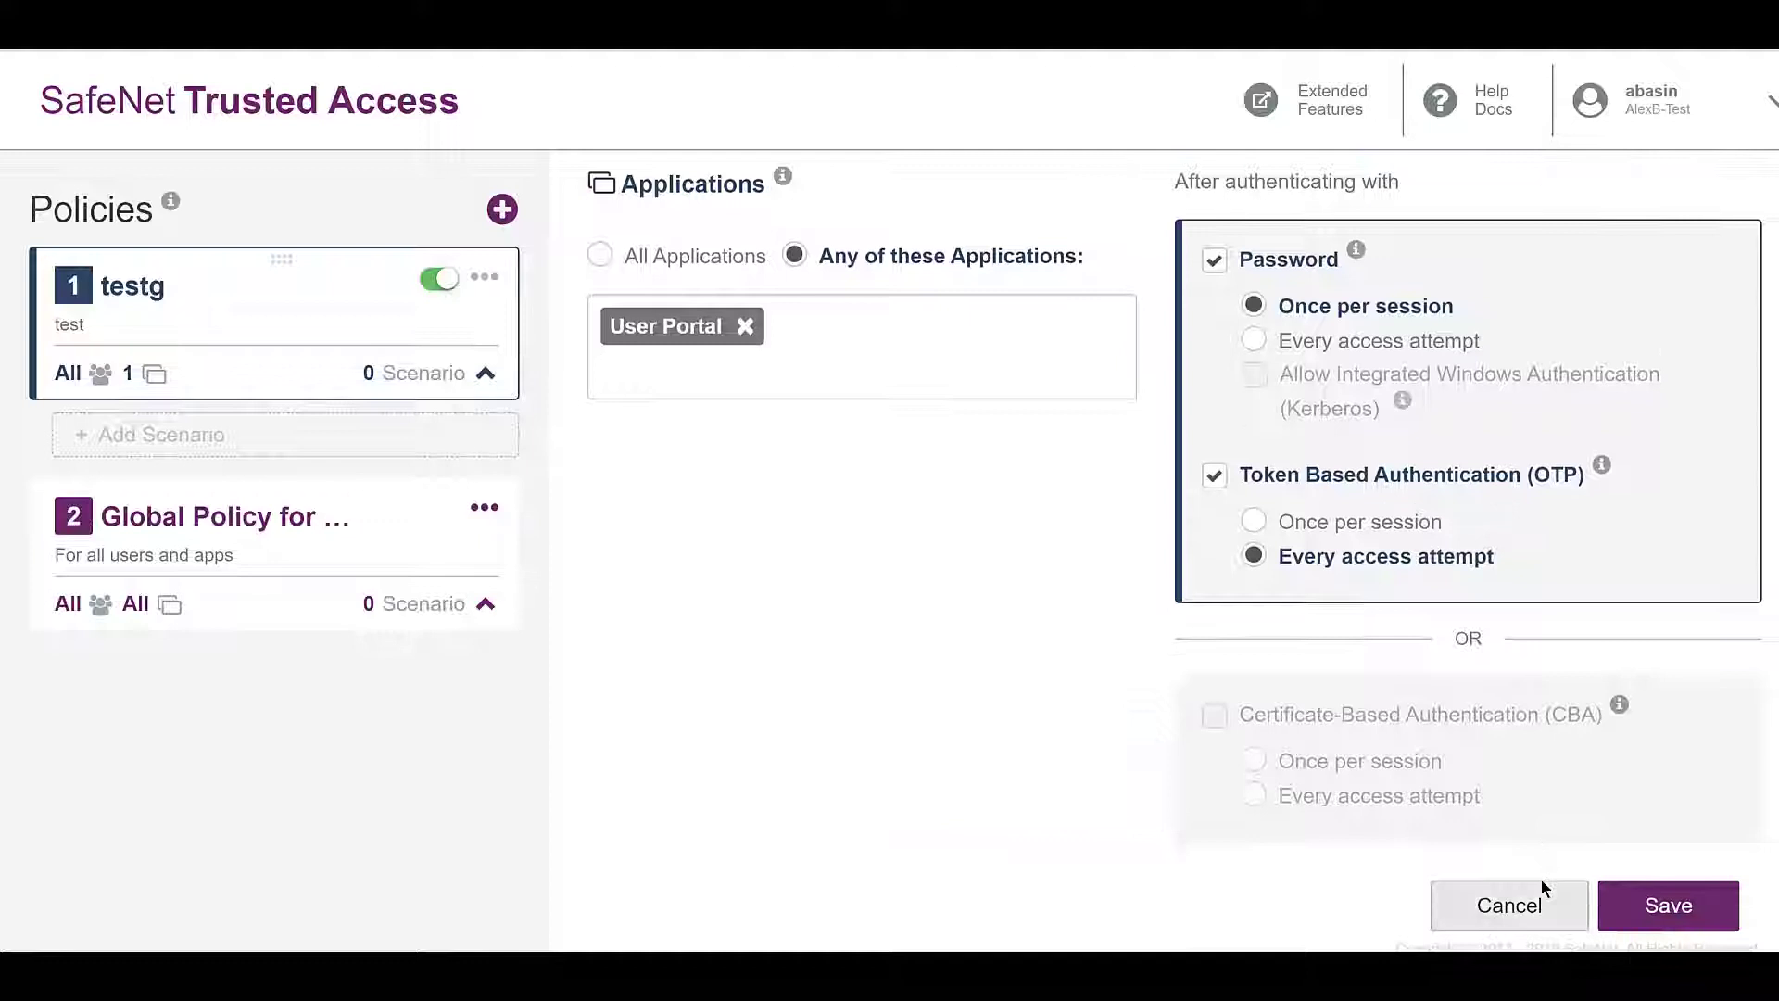
click(1667, 905)
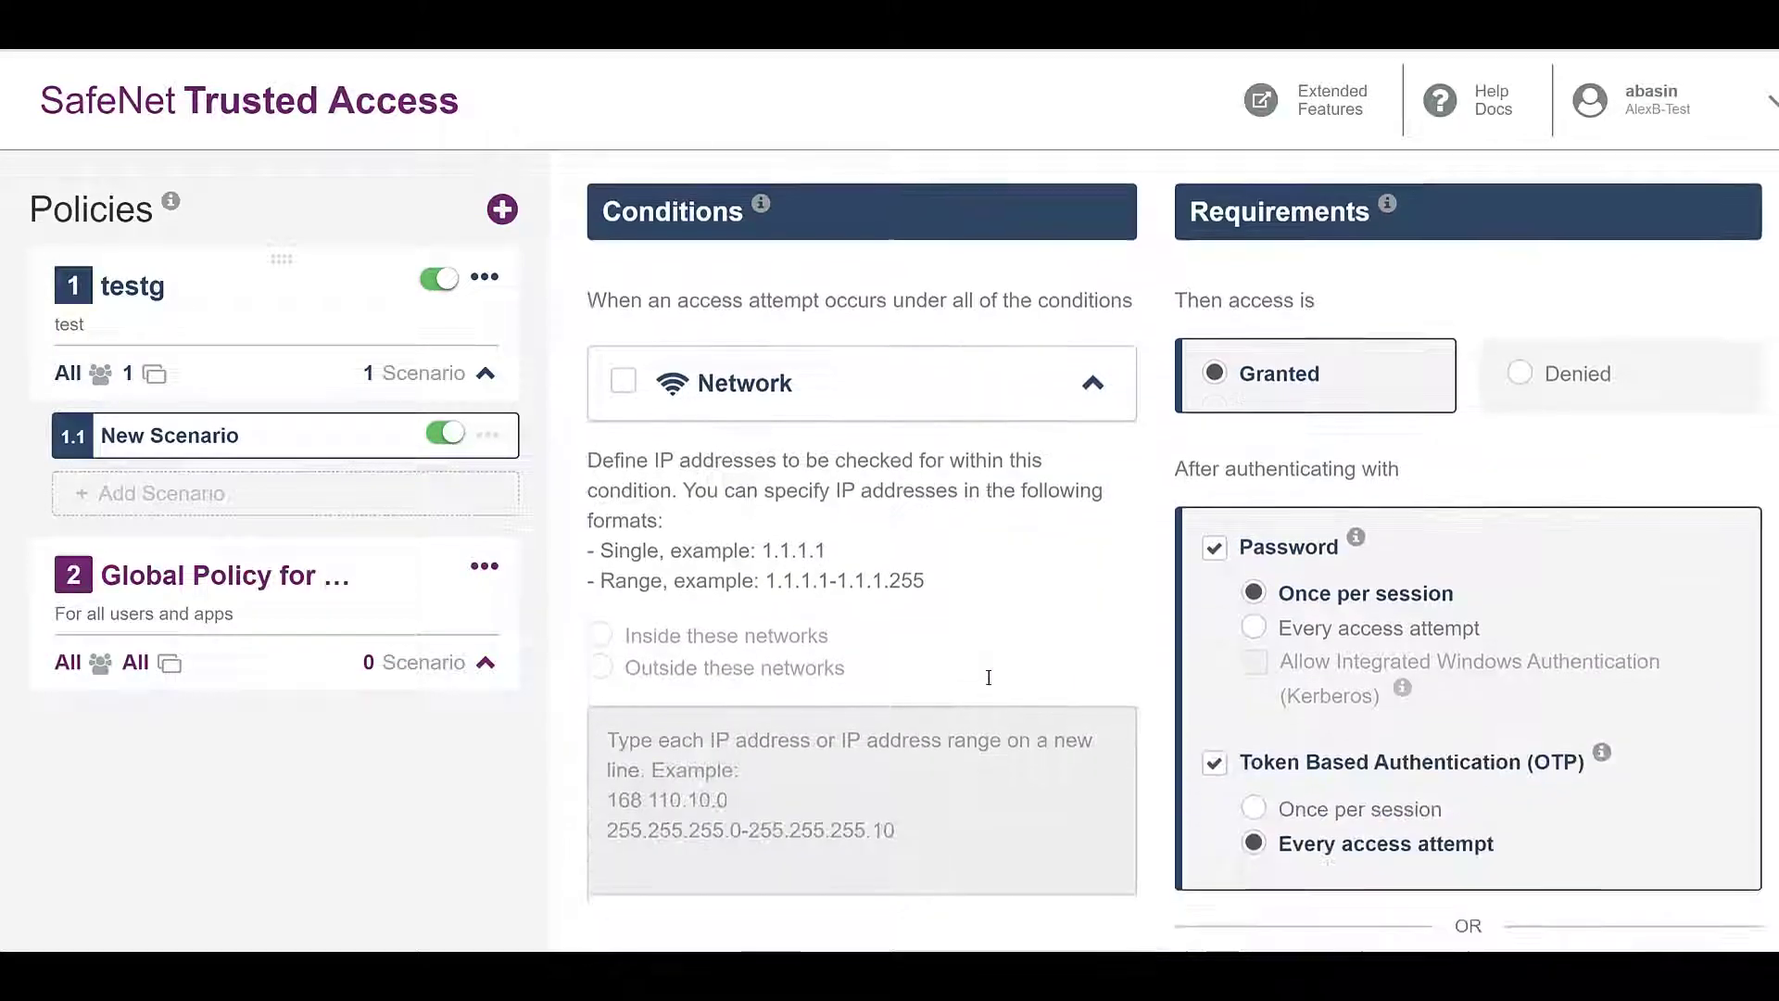
- Require the password on every access attempt in testg's New Scenario
scroll(down, 3)
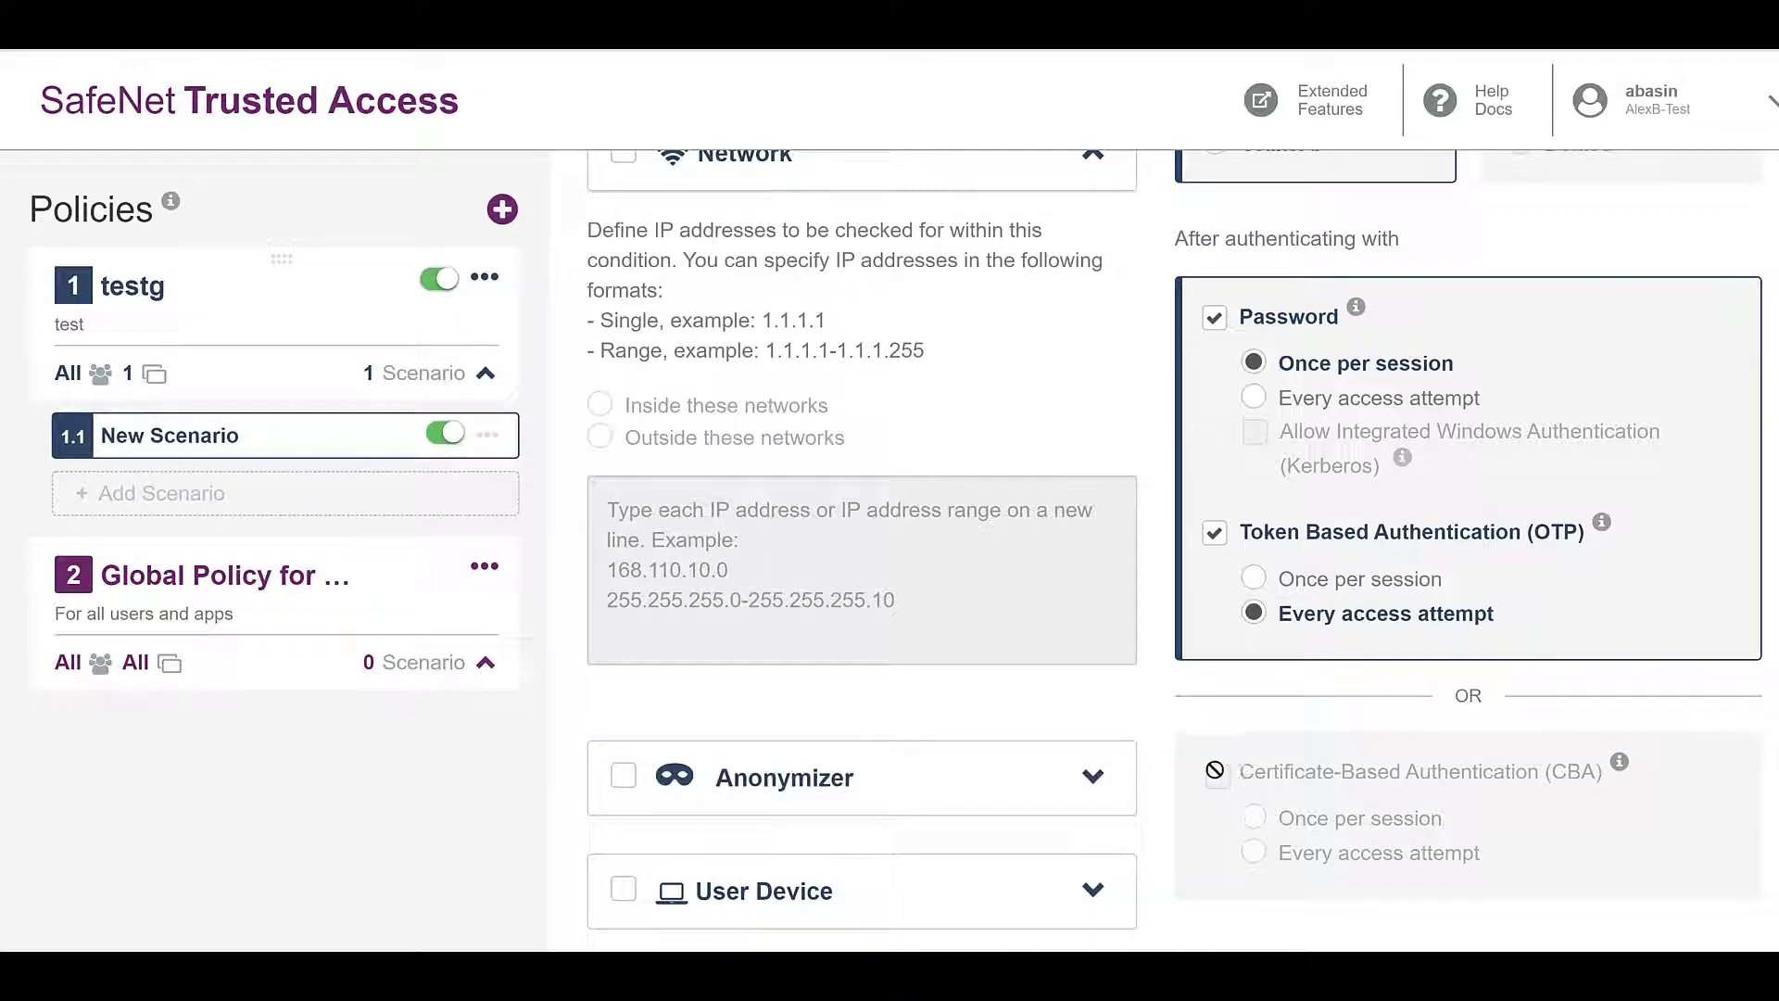
click(1253, 398)
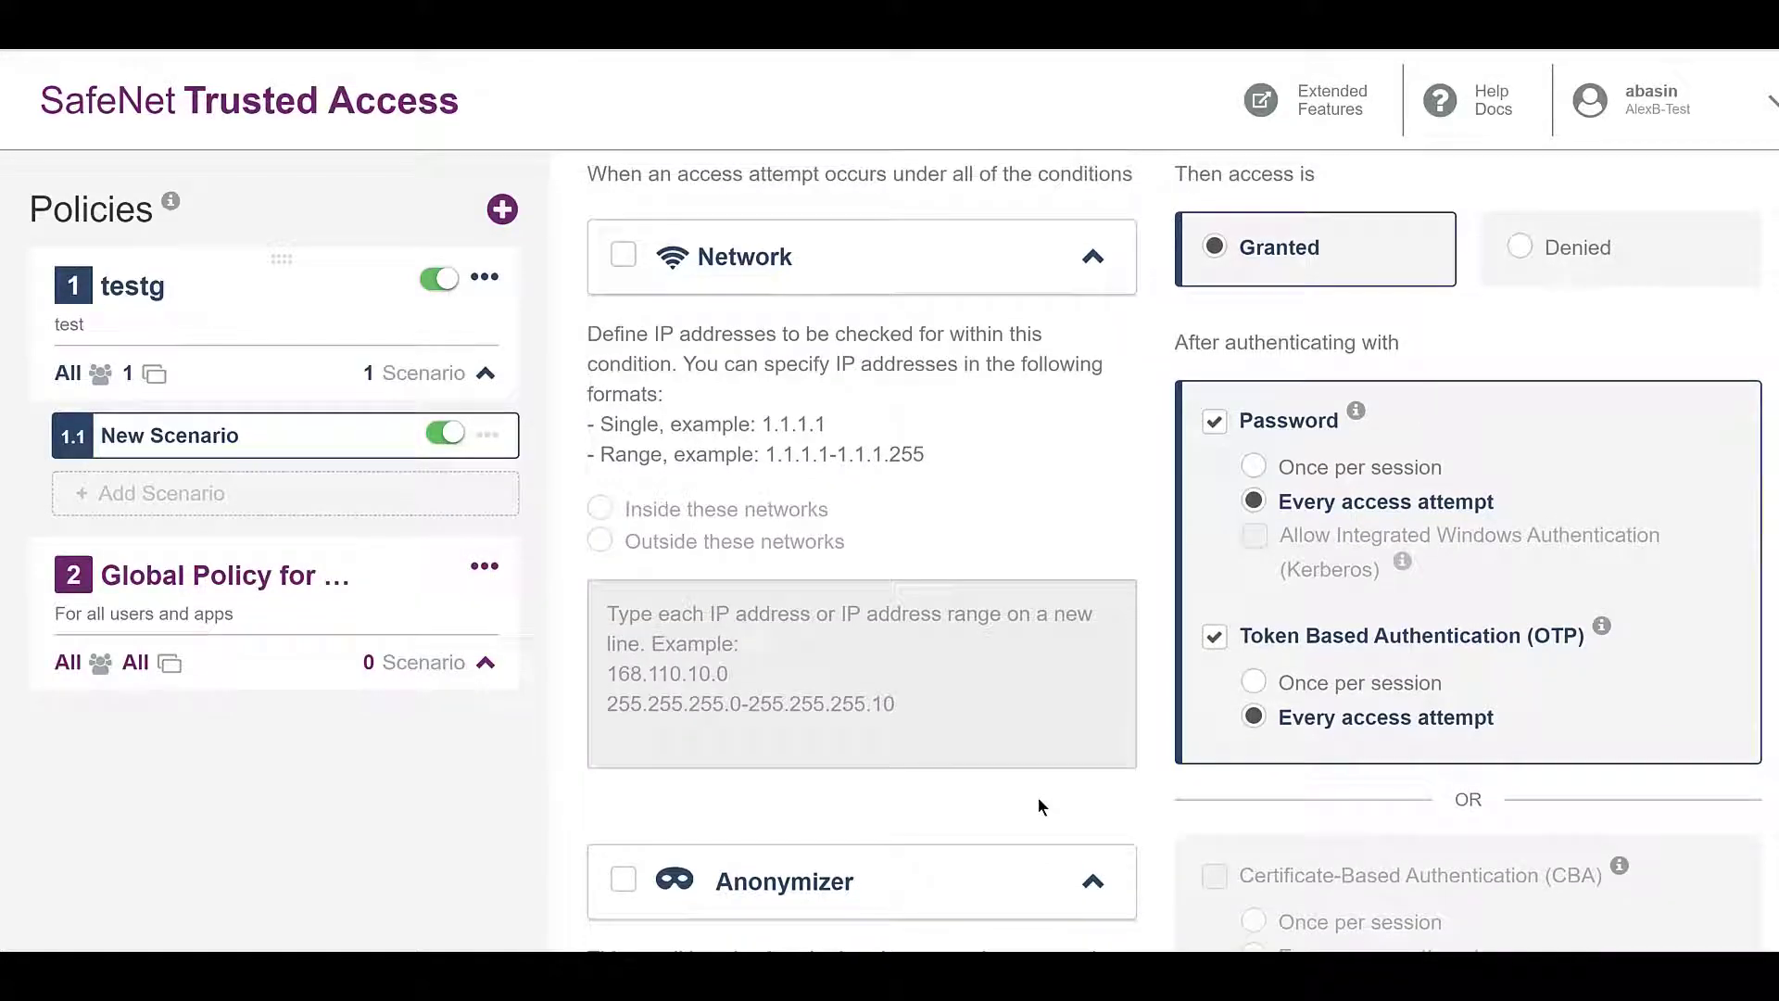
mouse_move(1465, 378)
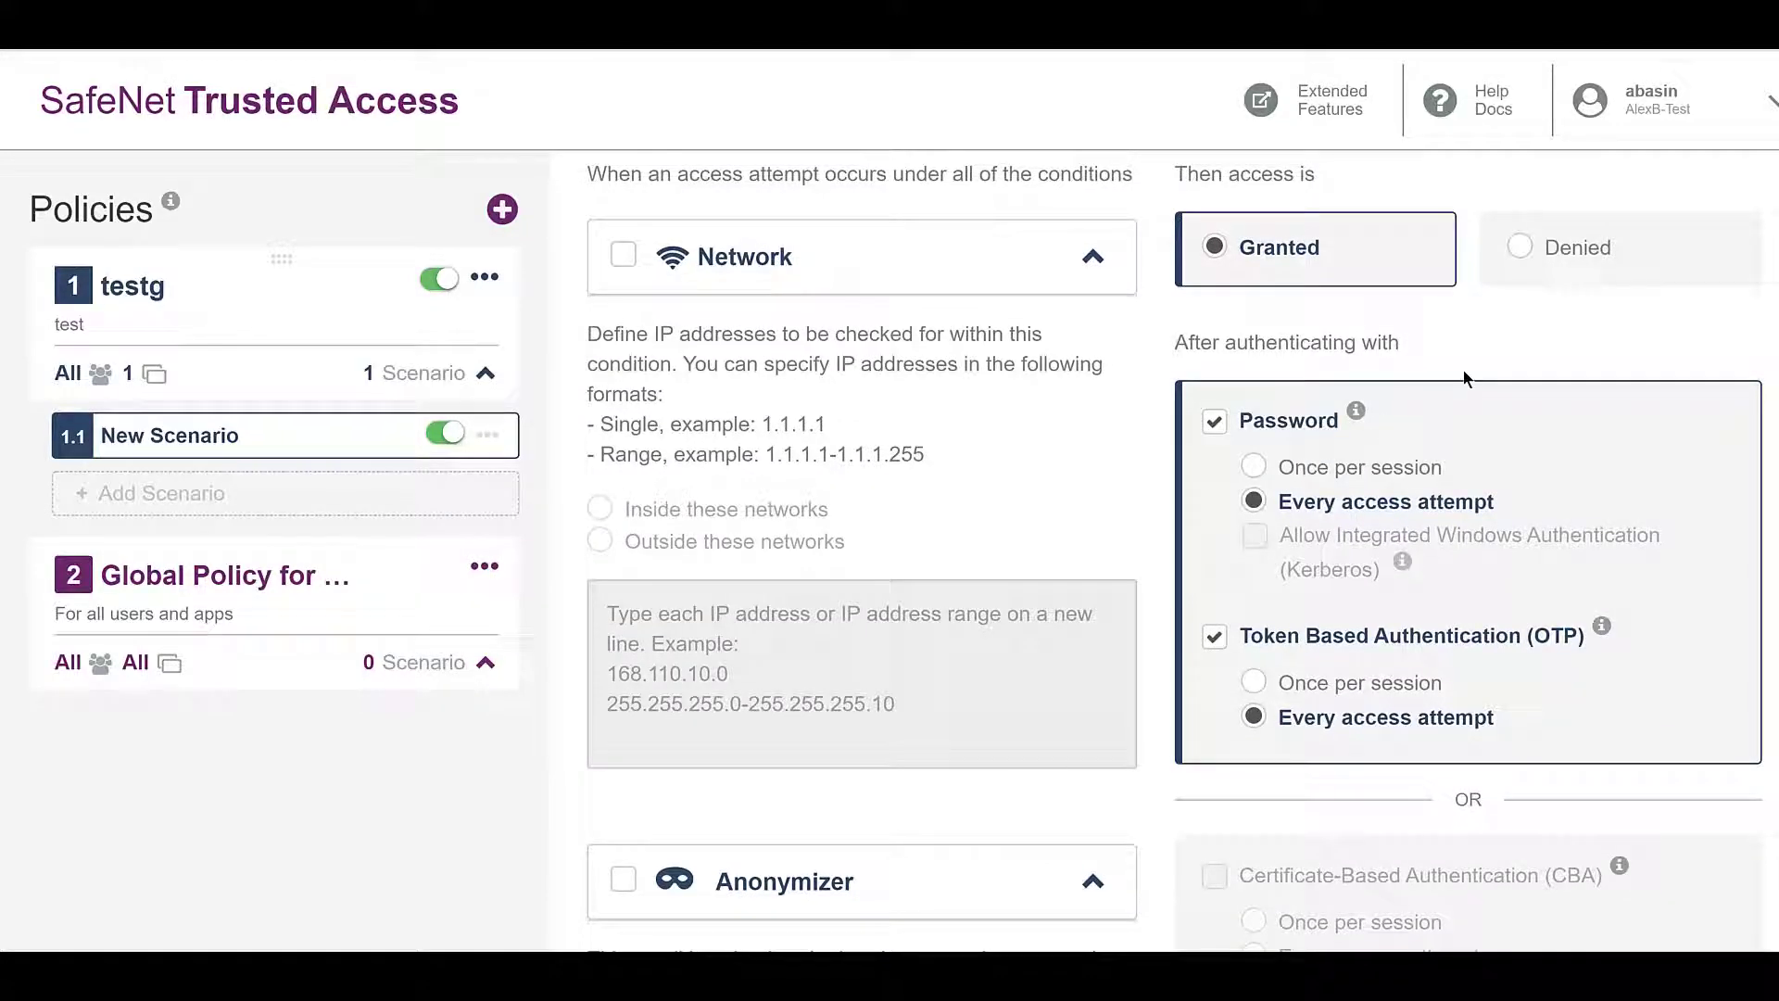
mouse_move(1716, 180)
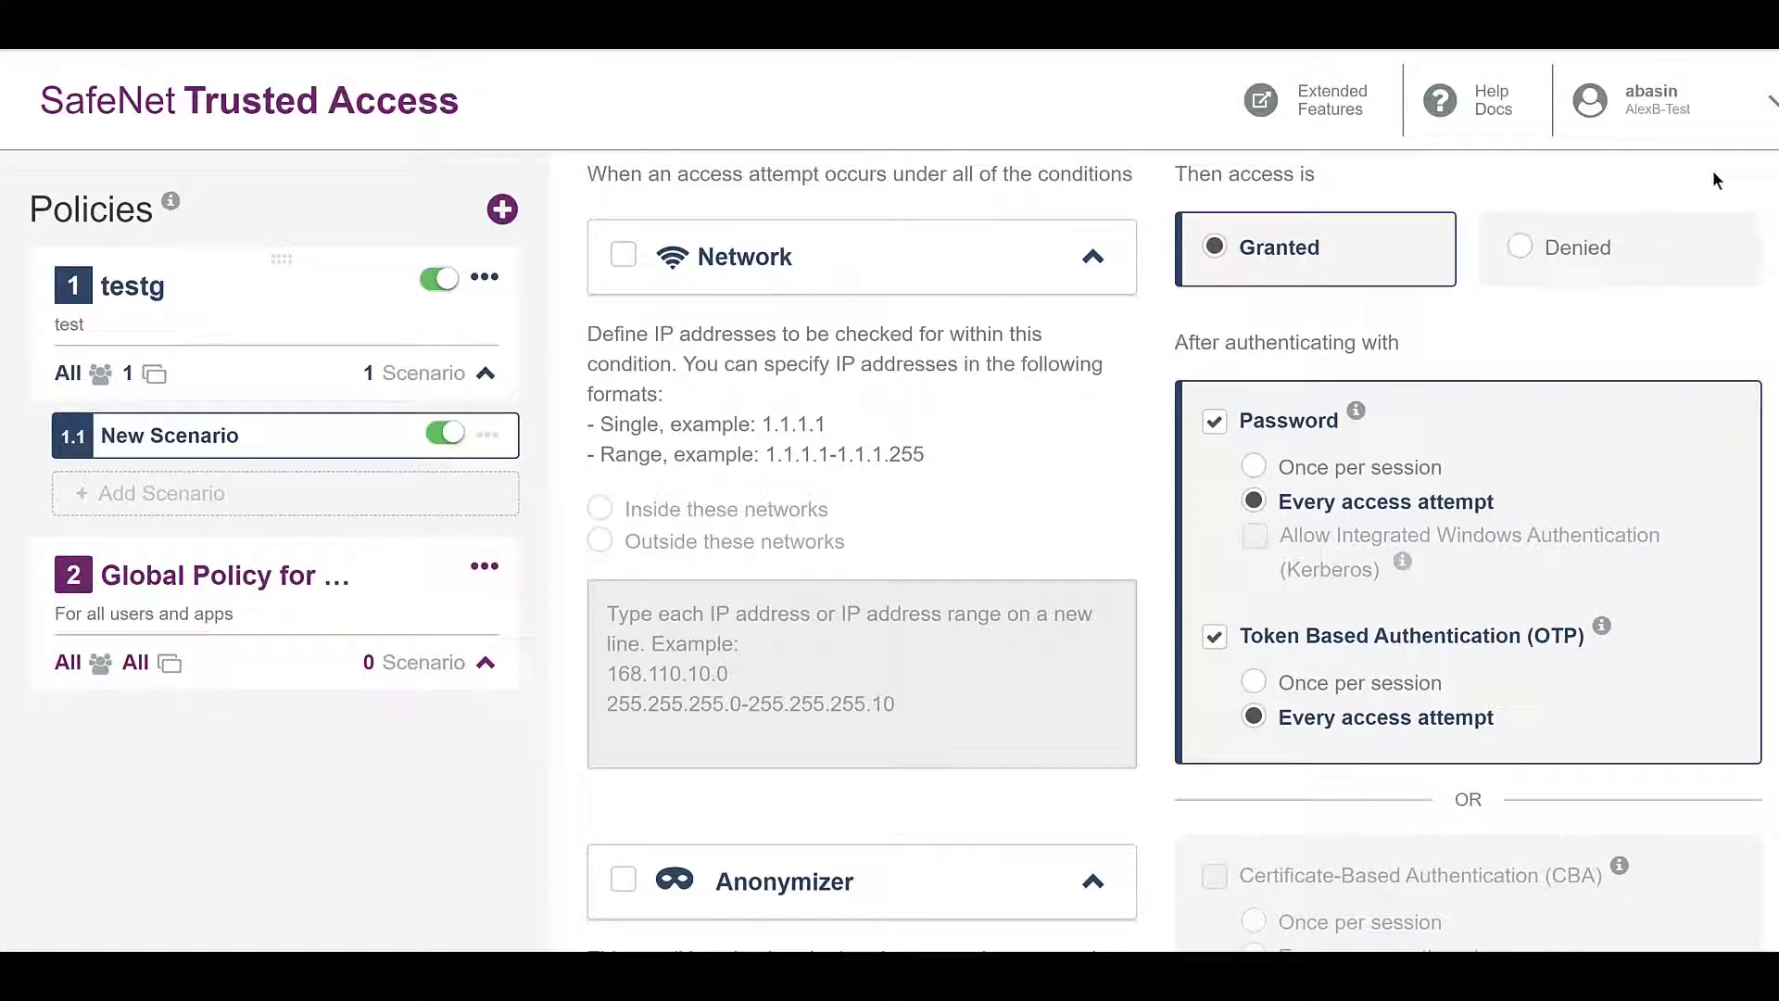
mouse_move(1244, 331)
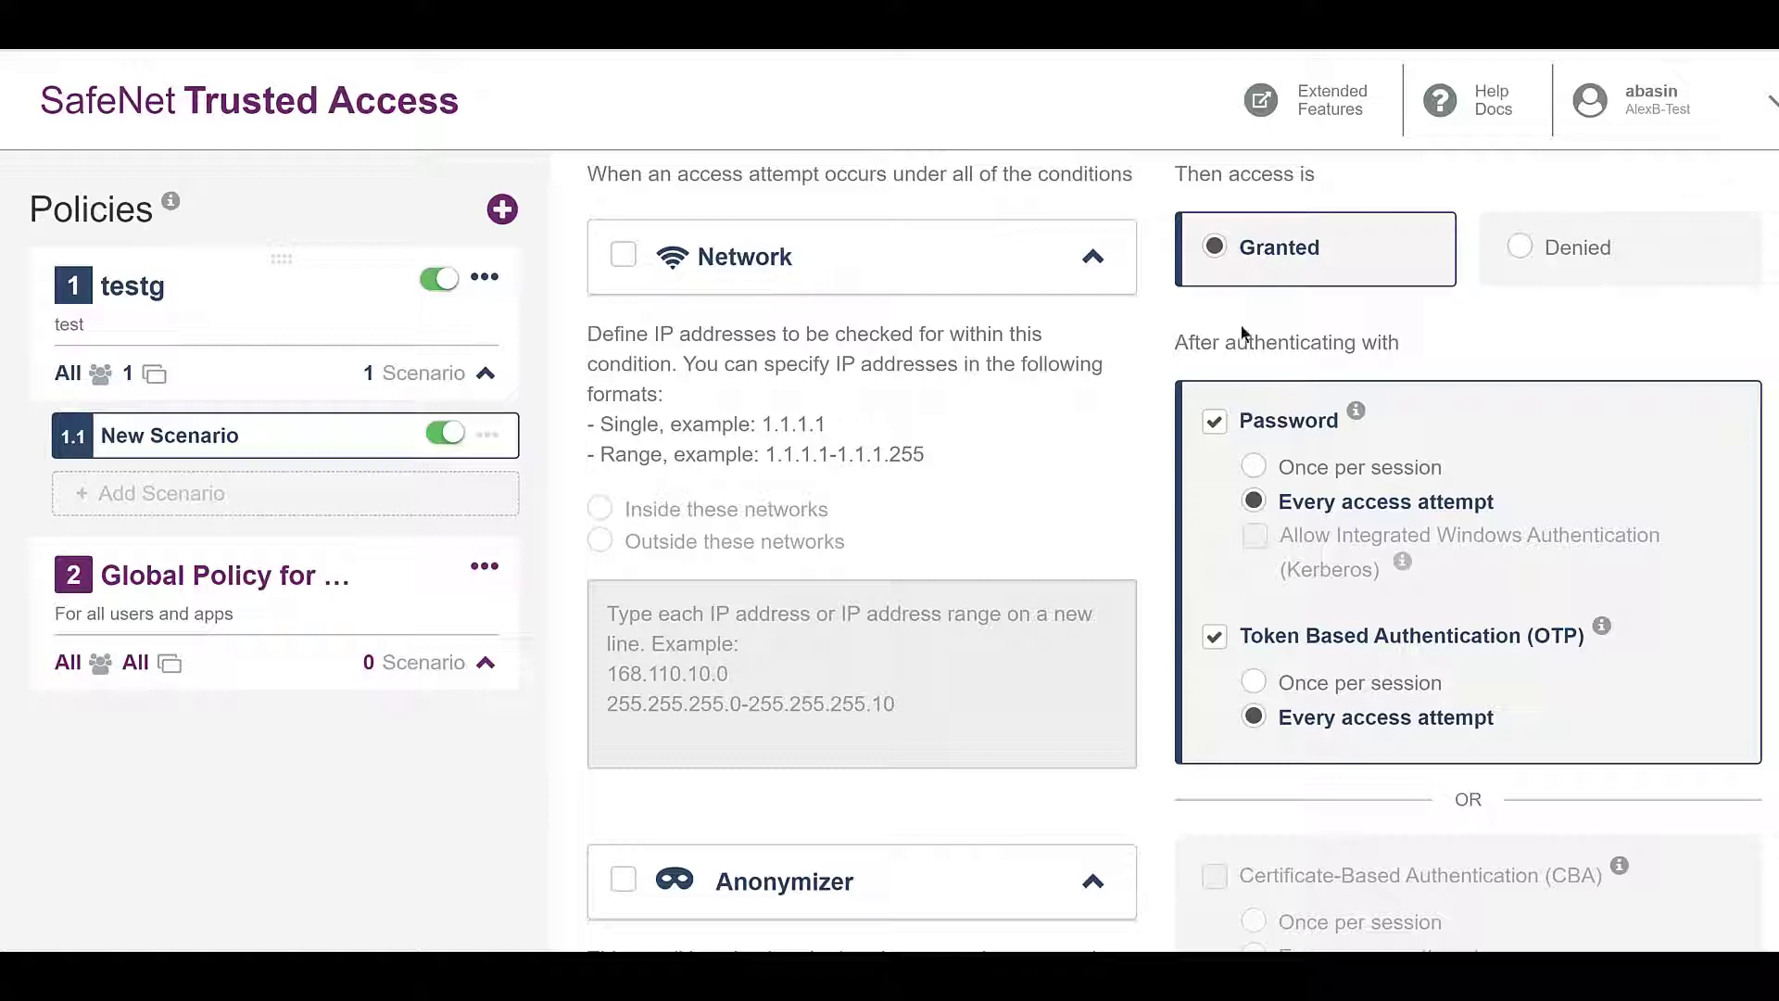
mouse_move(1241, 332)
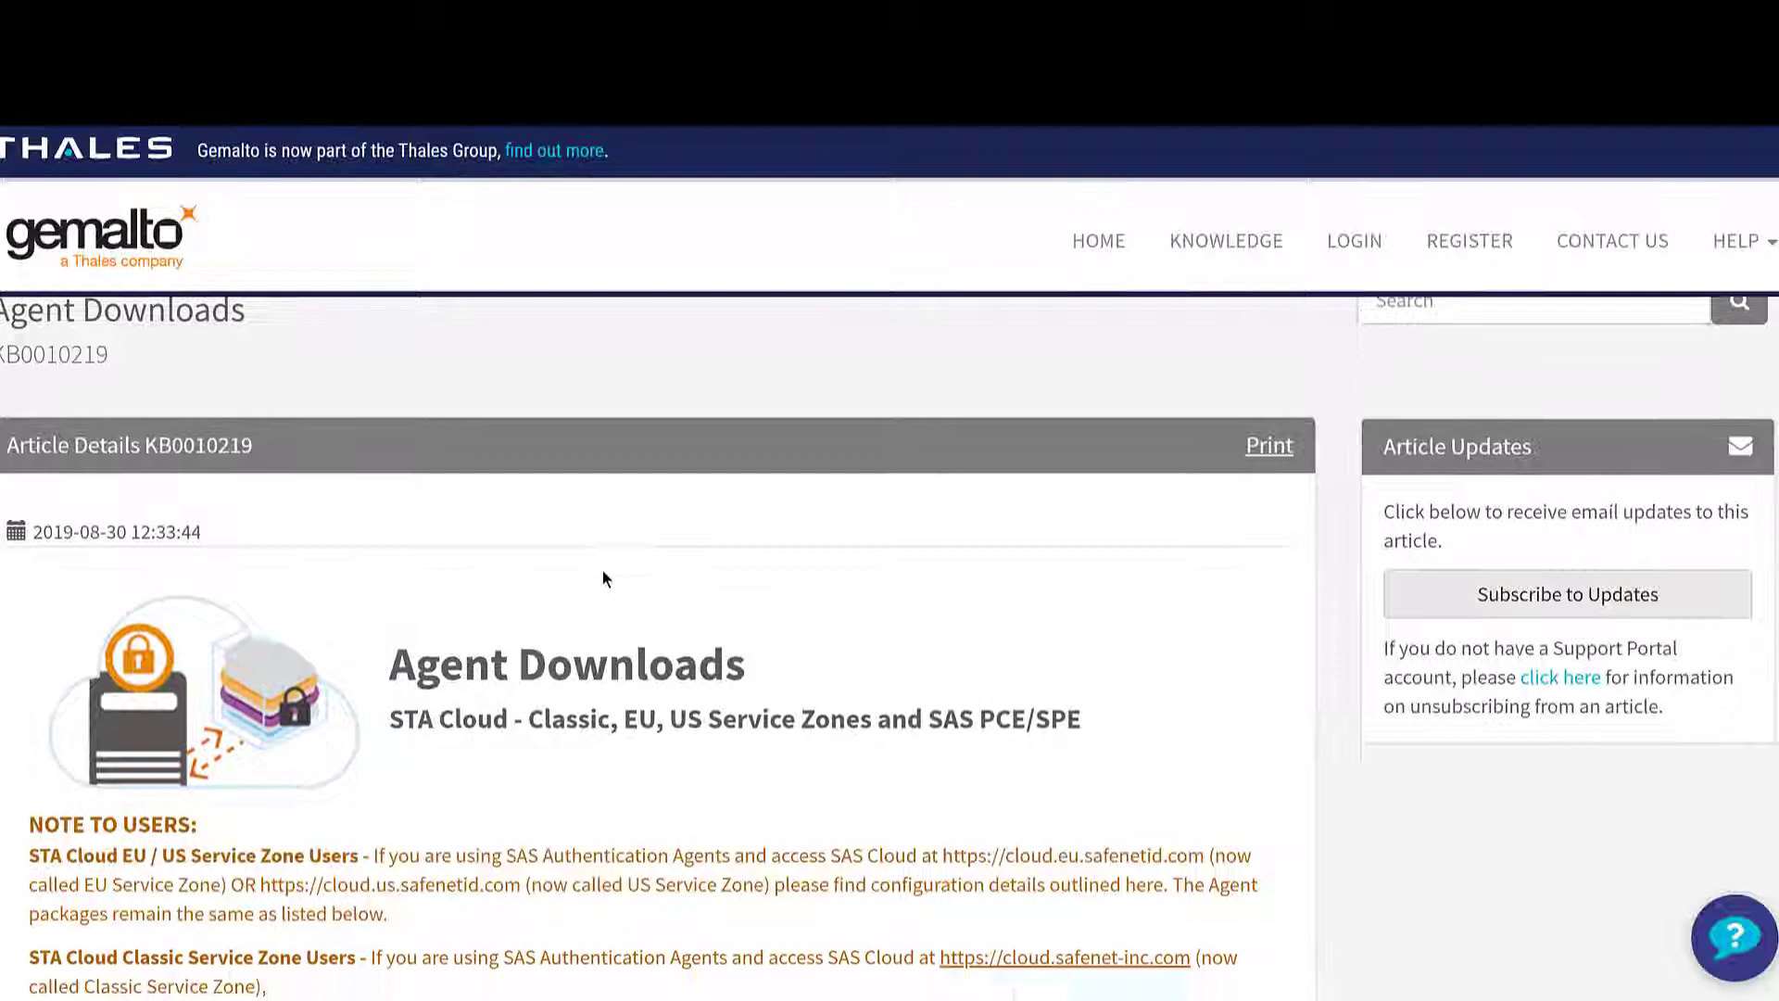
- Scroll the KB0010219 article down to the agent download table with versions
scroll(down, 3)
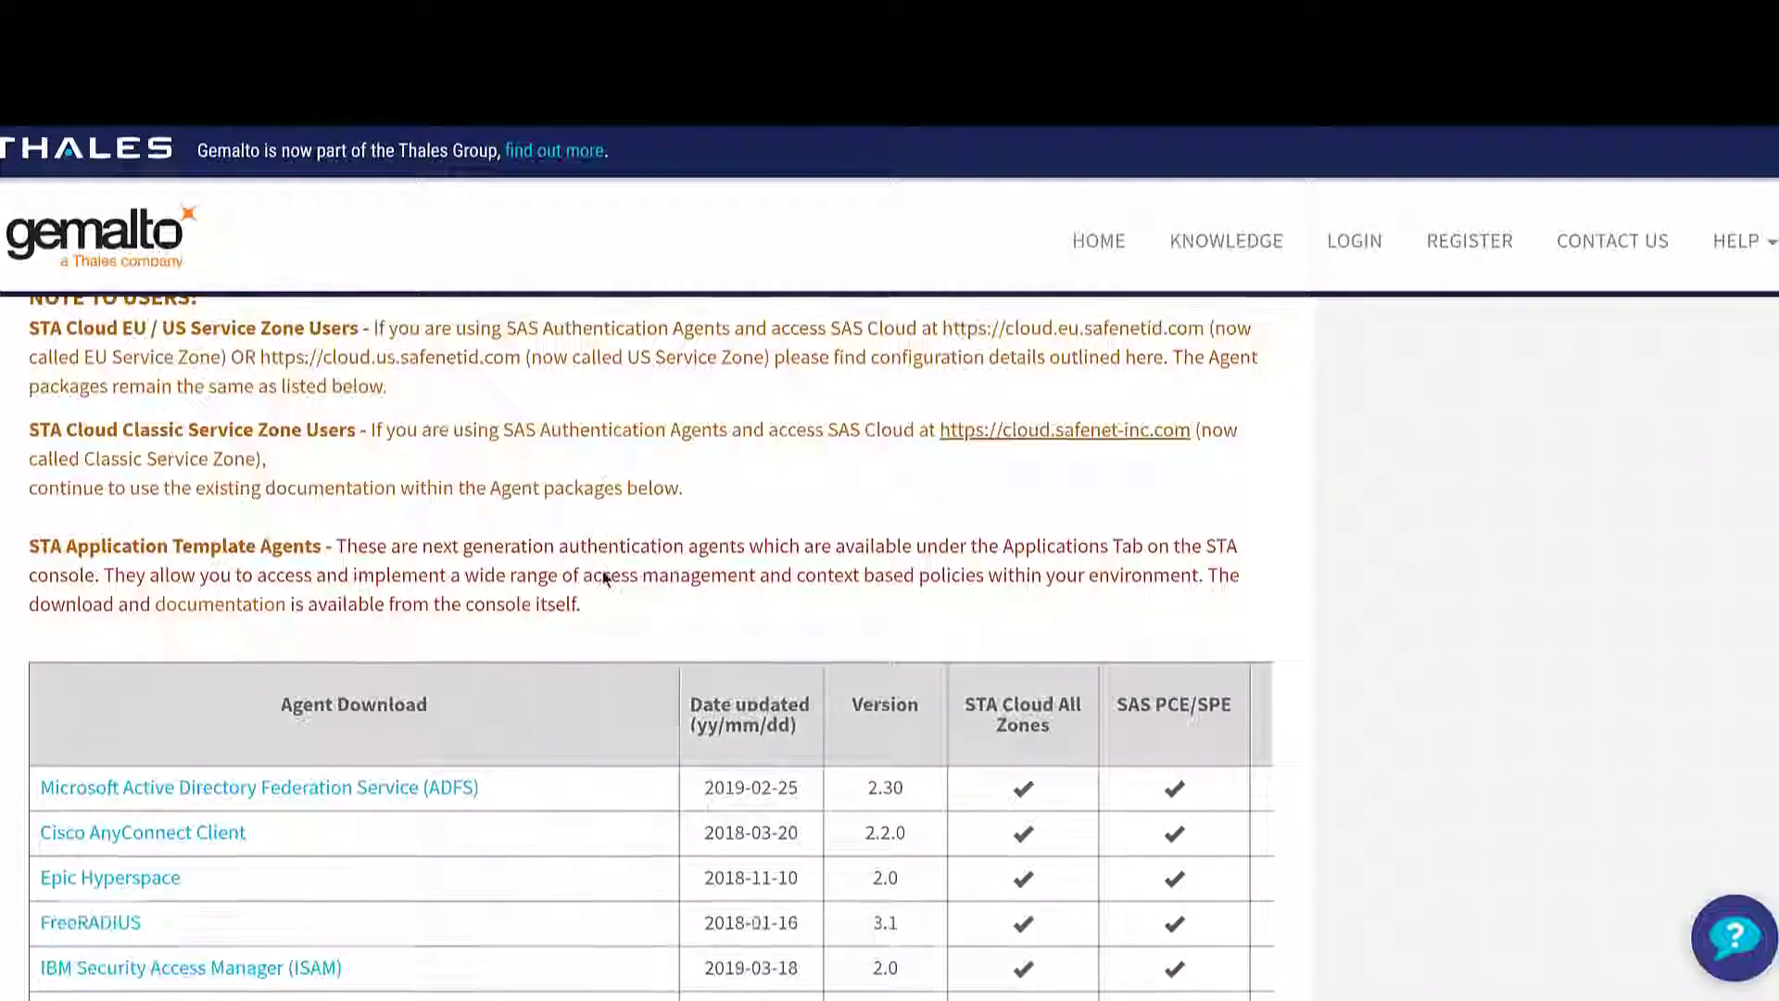
scroll(down, 3)
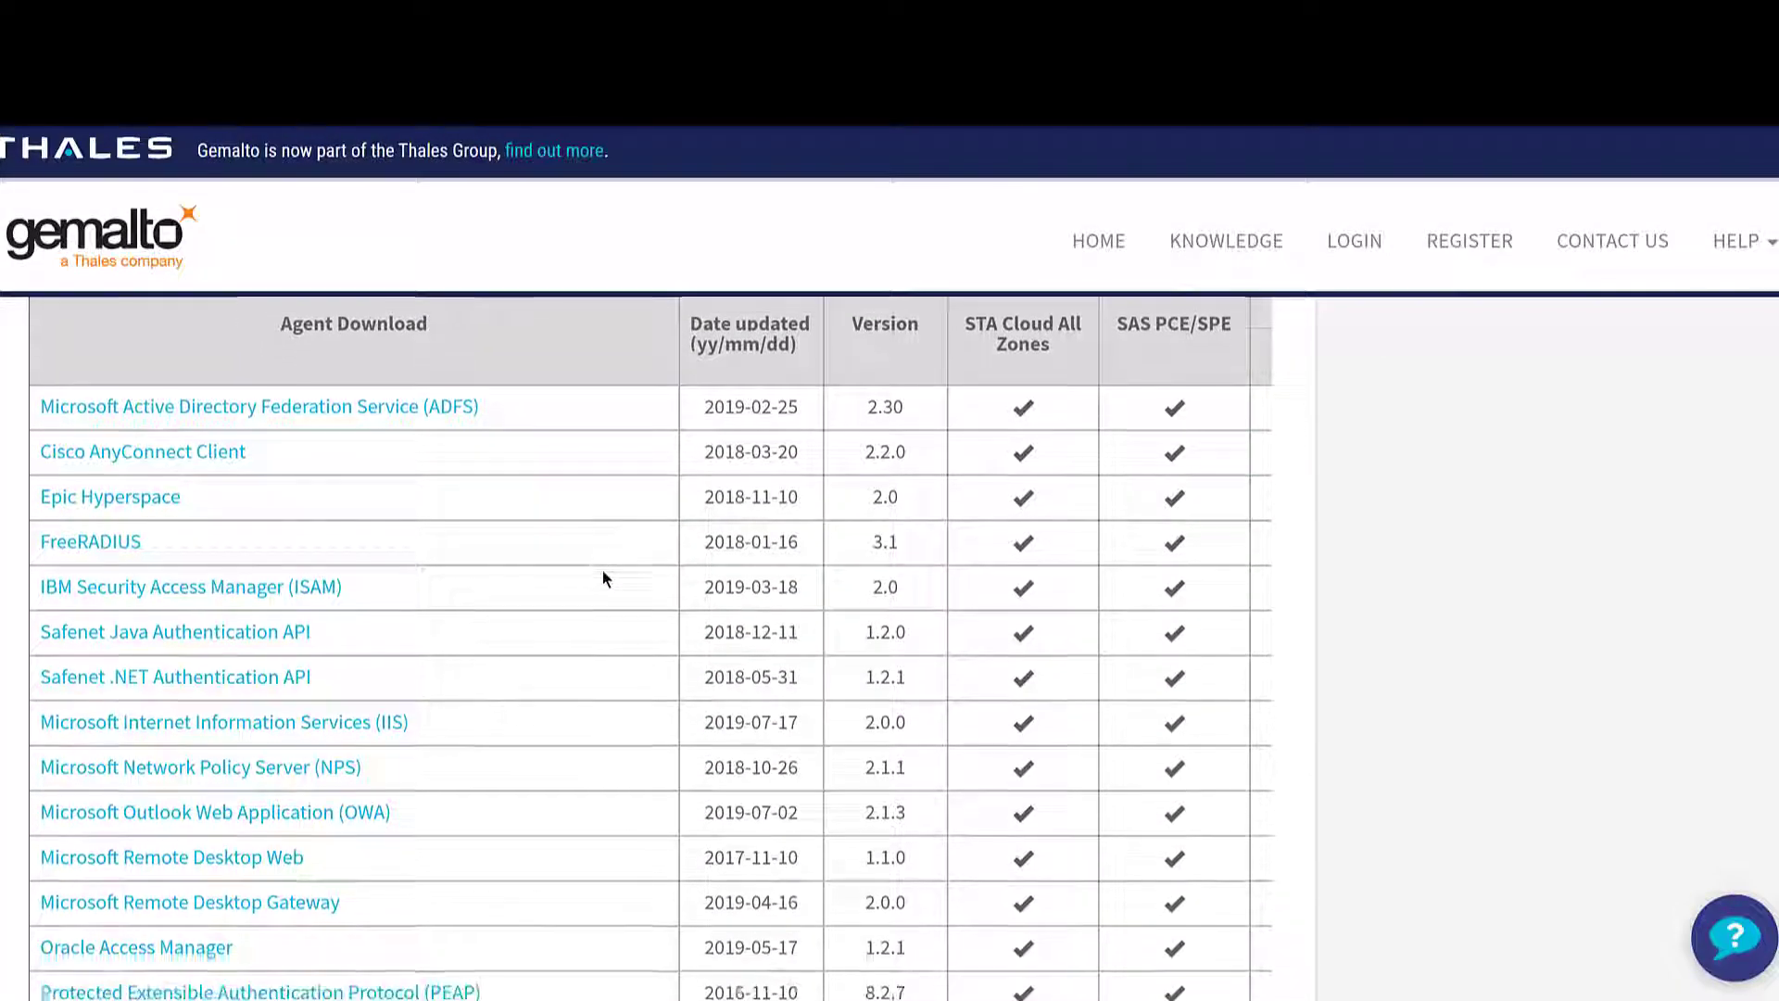
scroll(down, 3)
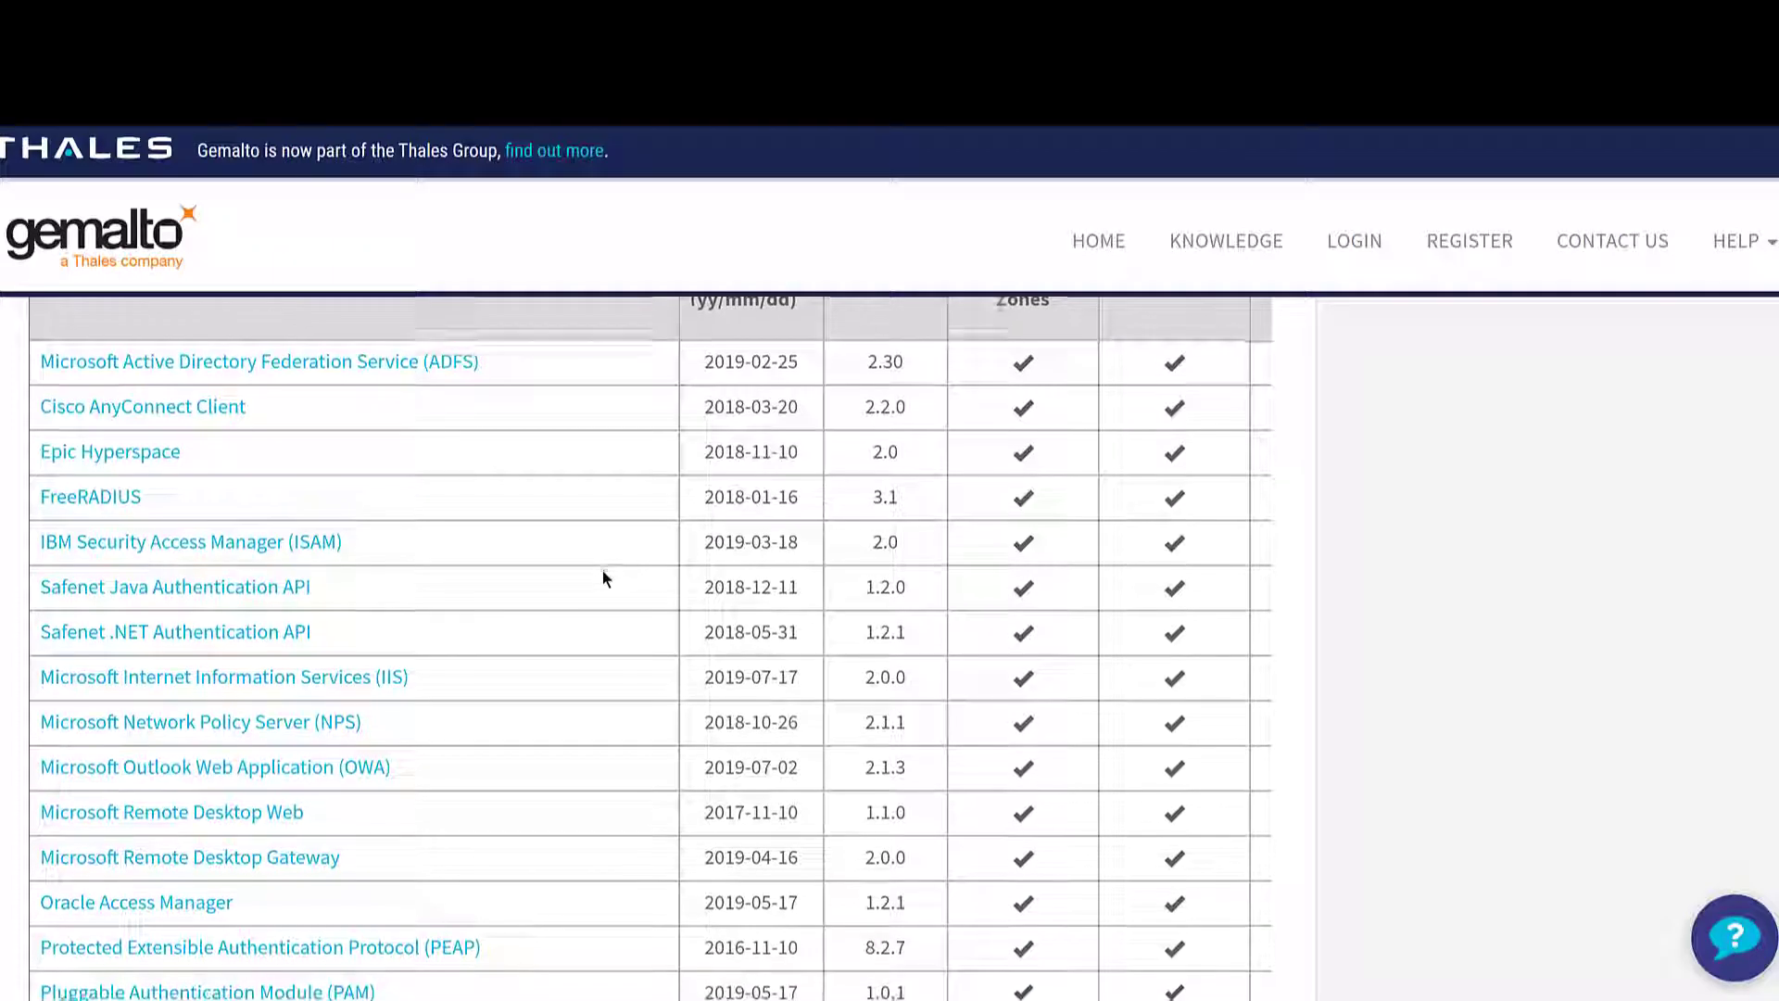
scroll(down, 3)
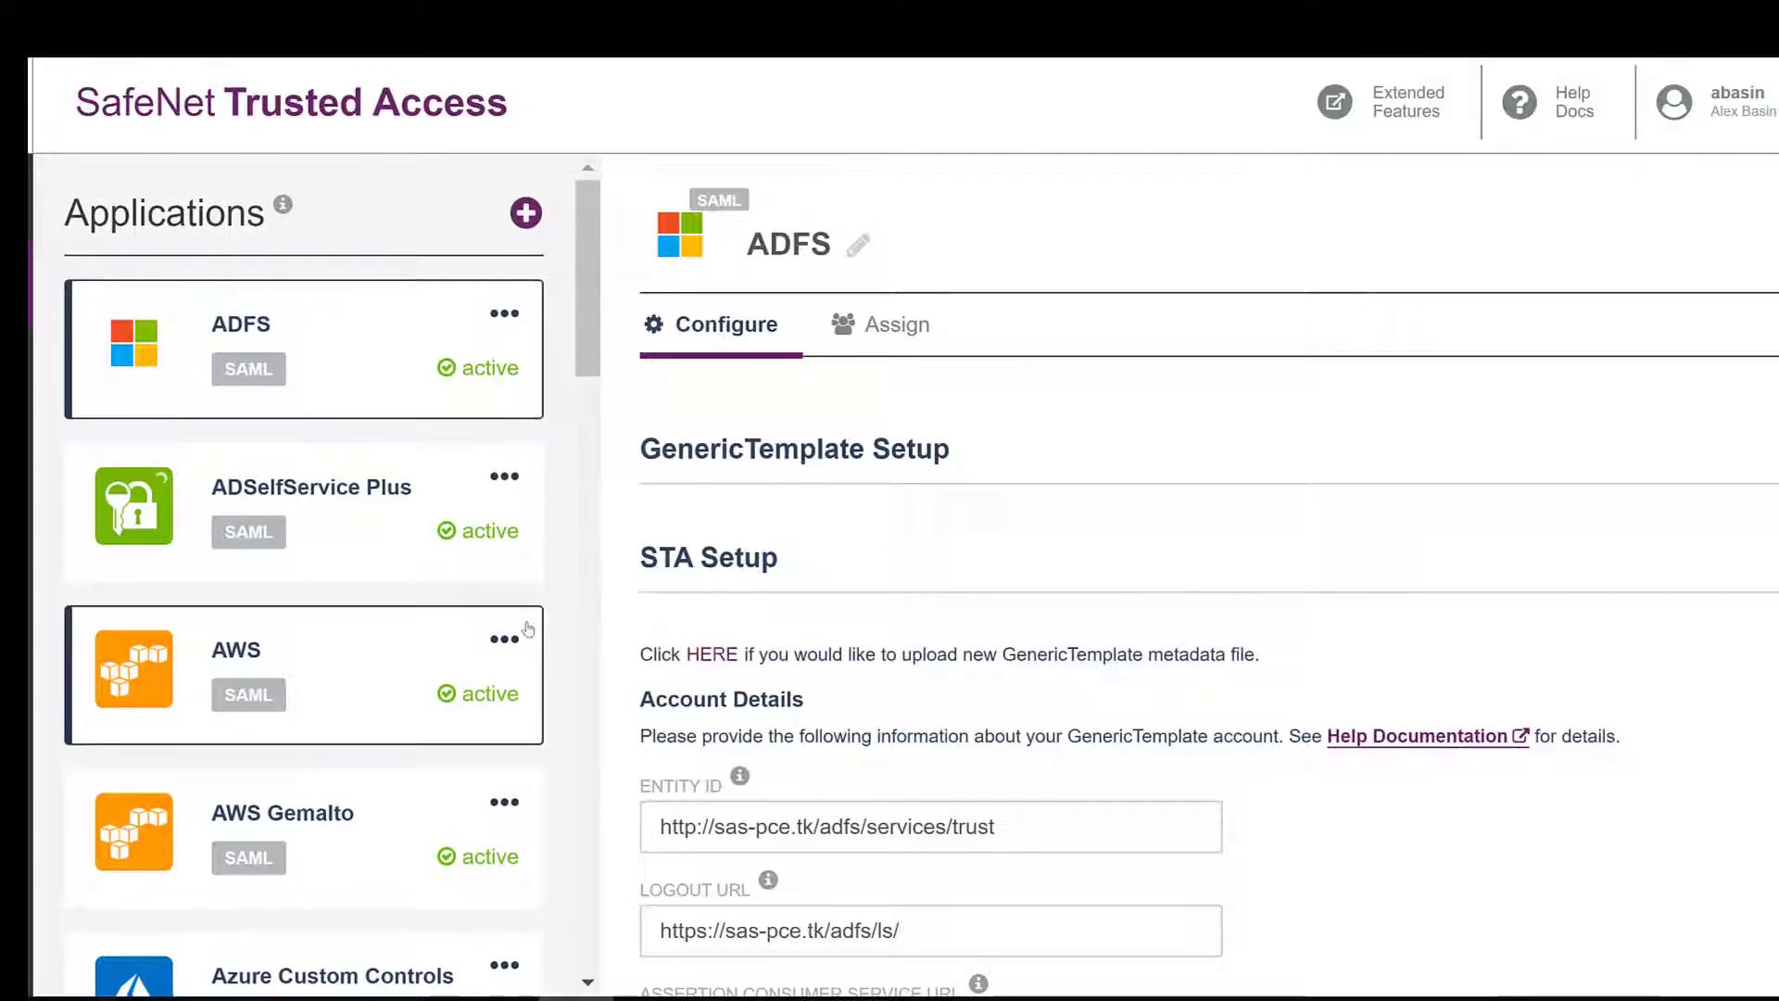
- Open Office 365 from the Applications list and scroll to its login ID mapping and return attributes
scroll(down, 3)
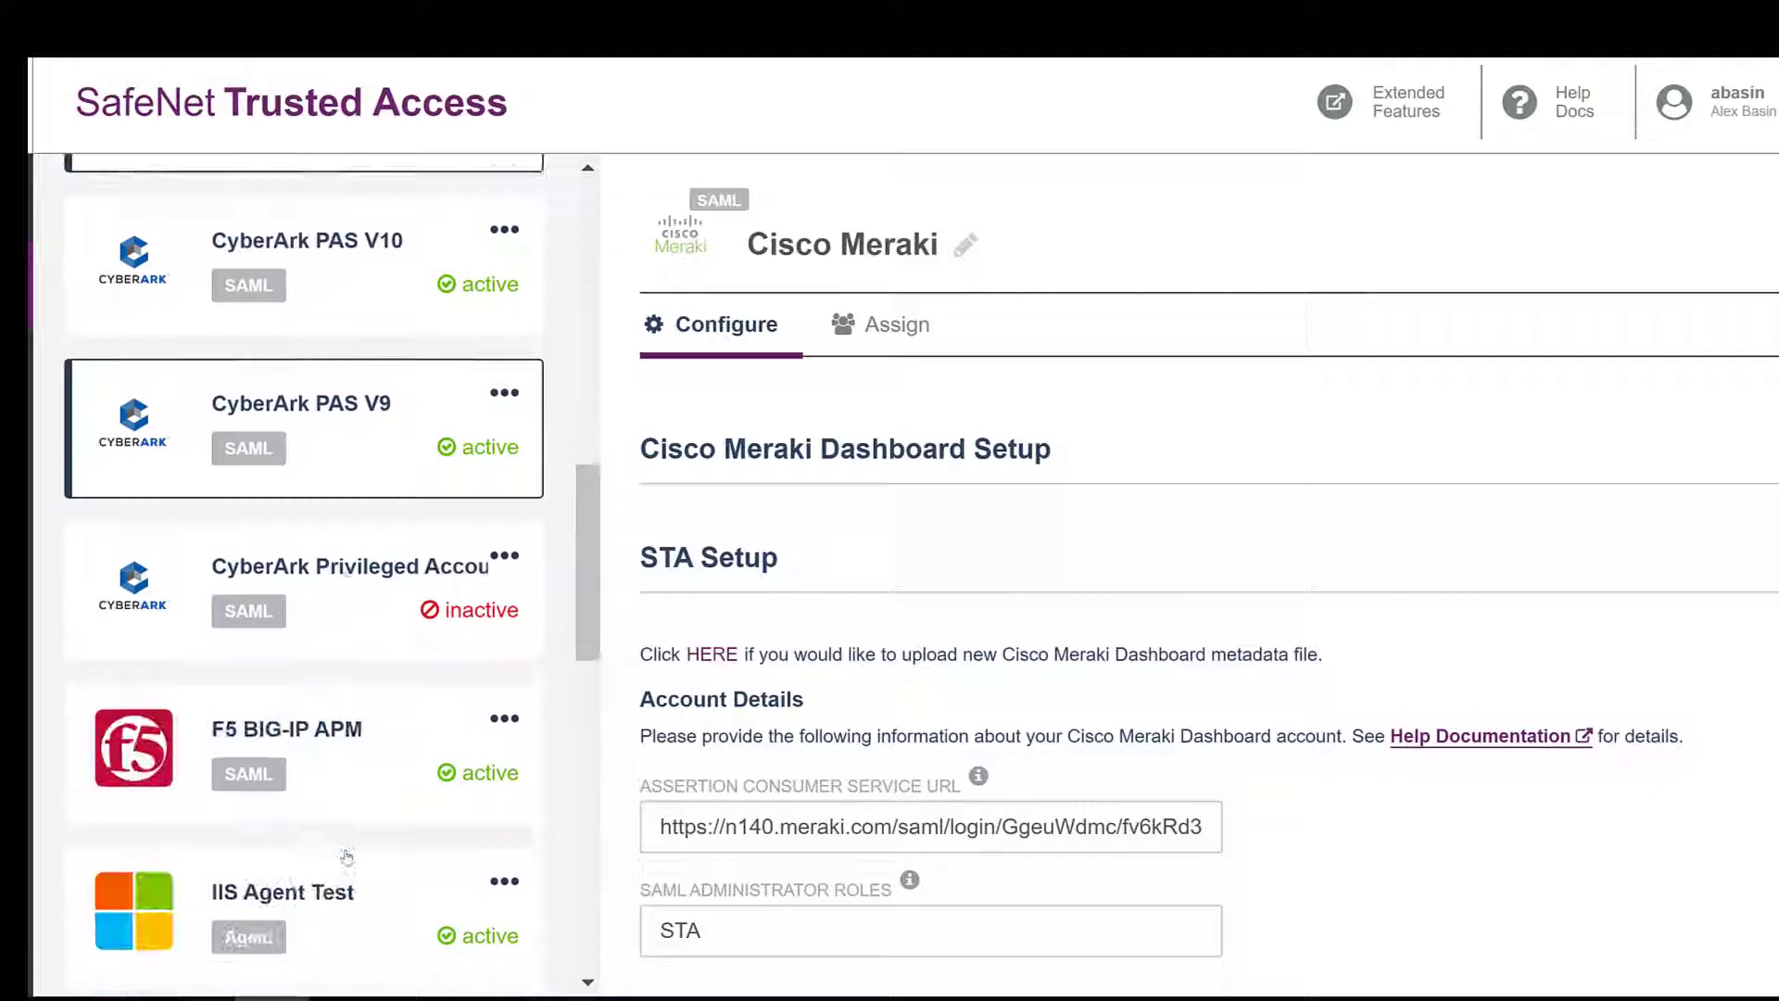
scroll(down, 3)
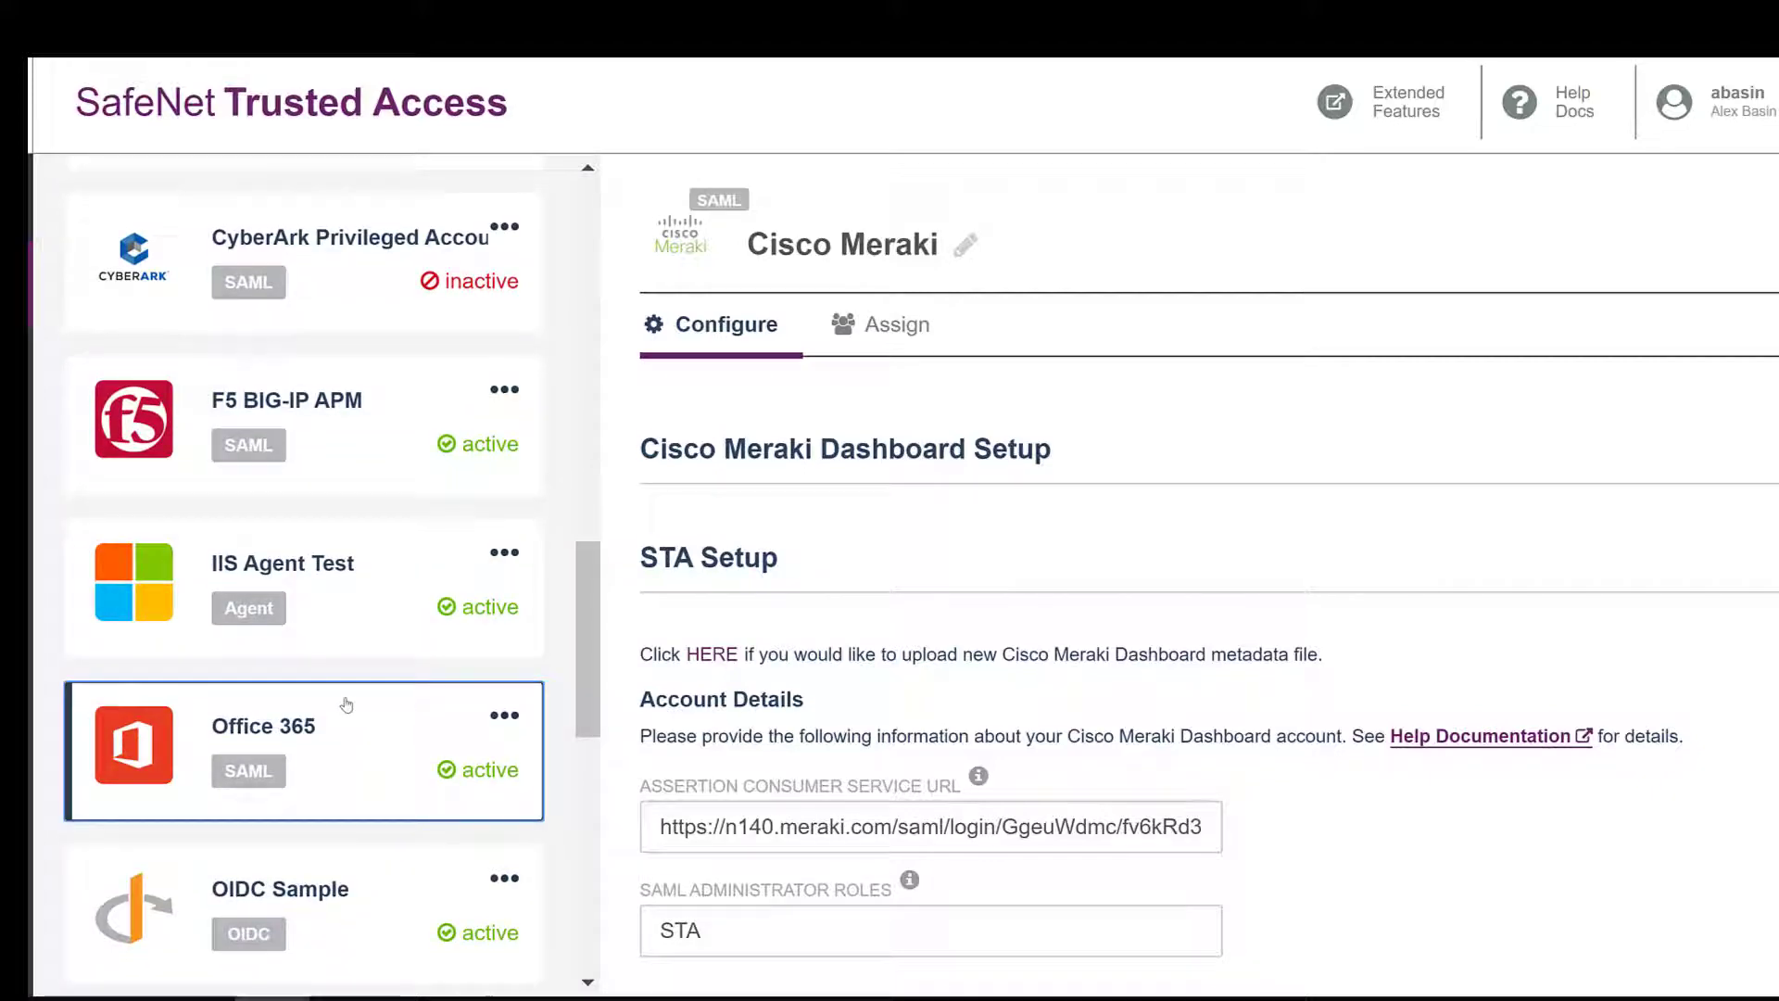
click(262, 725)
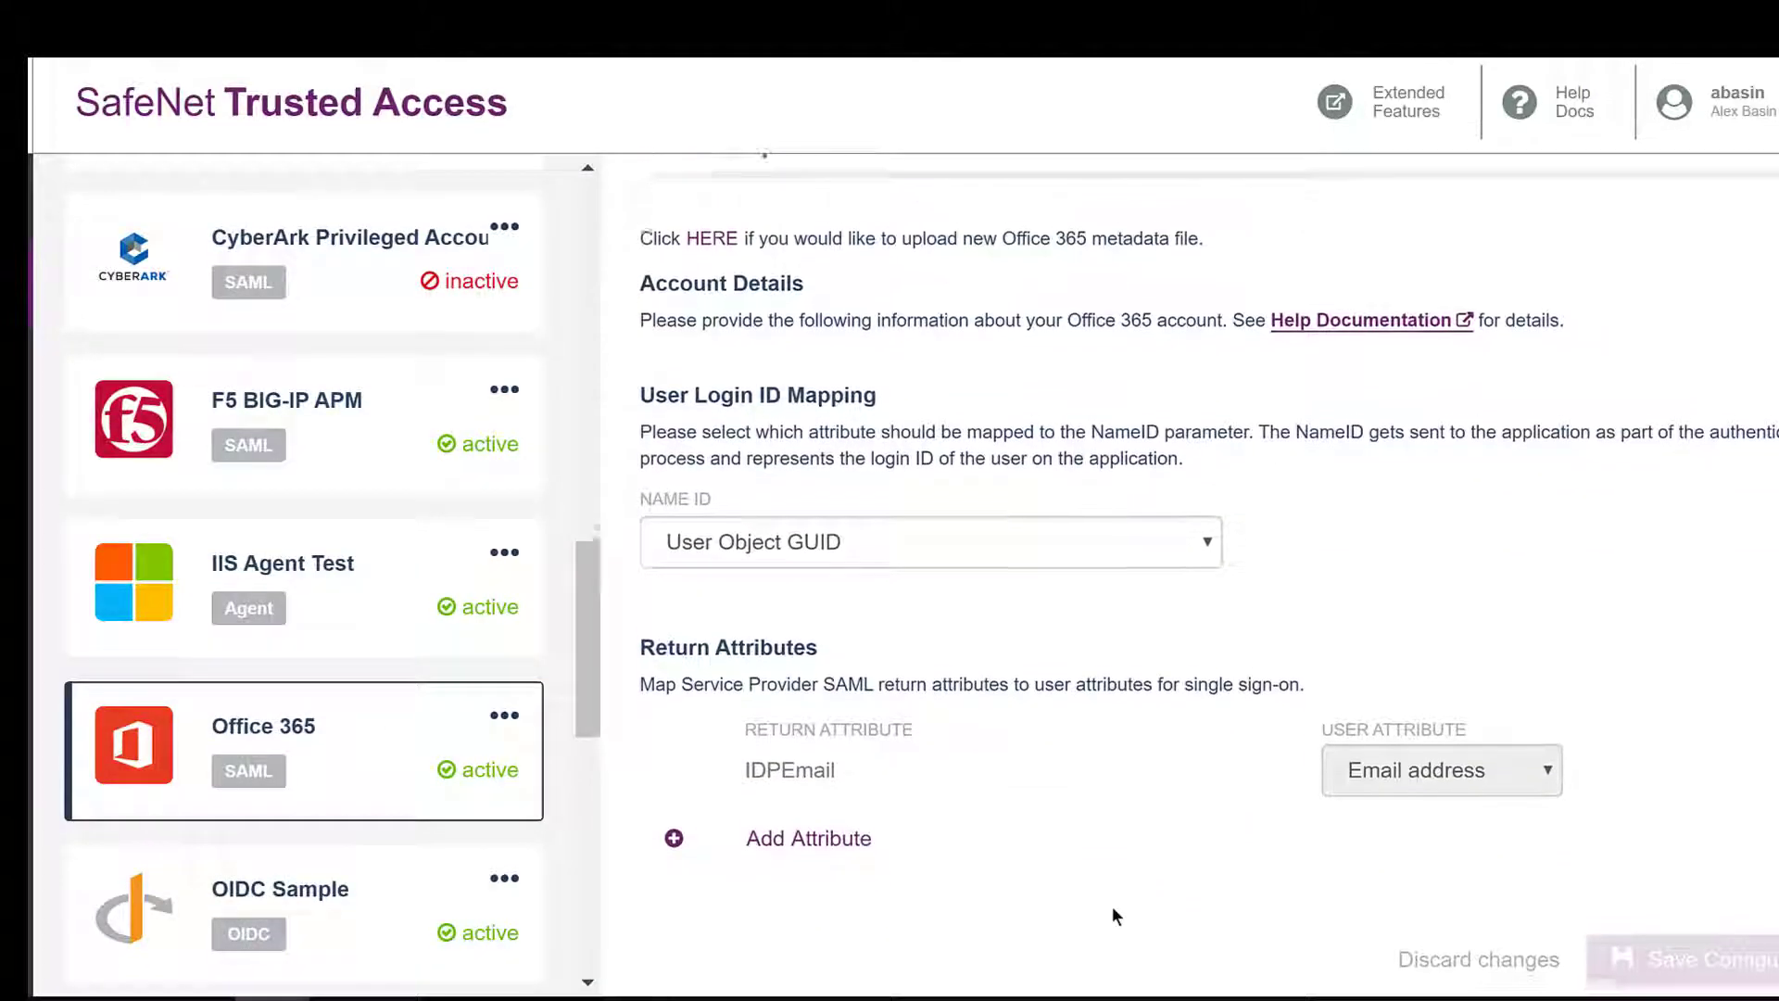
scroll(down, 3)
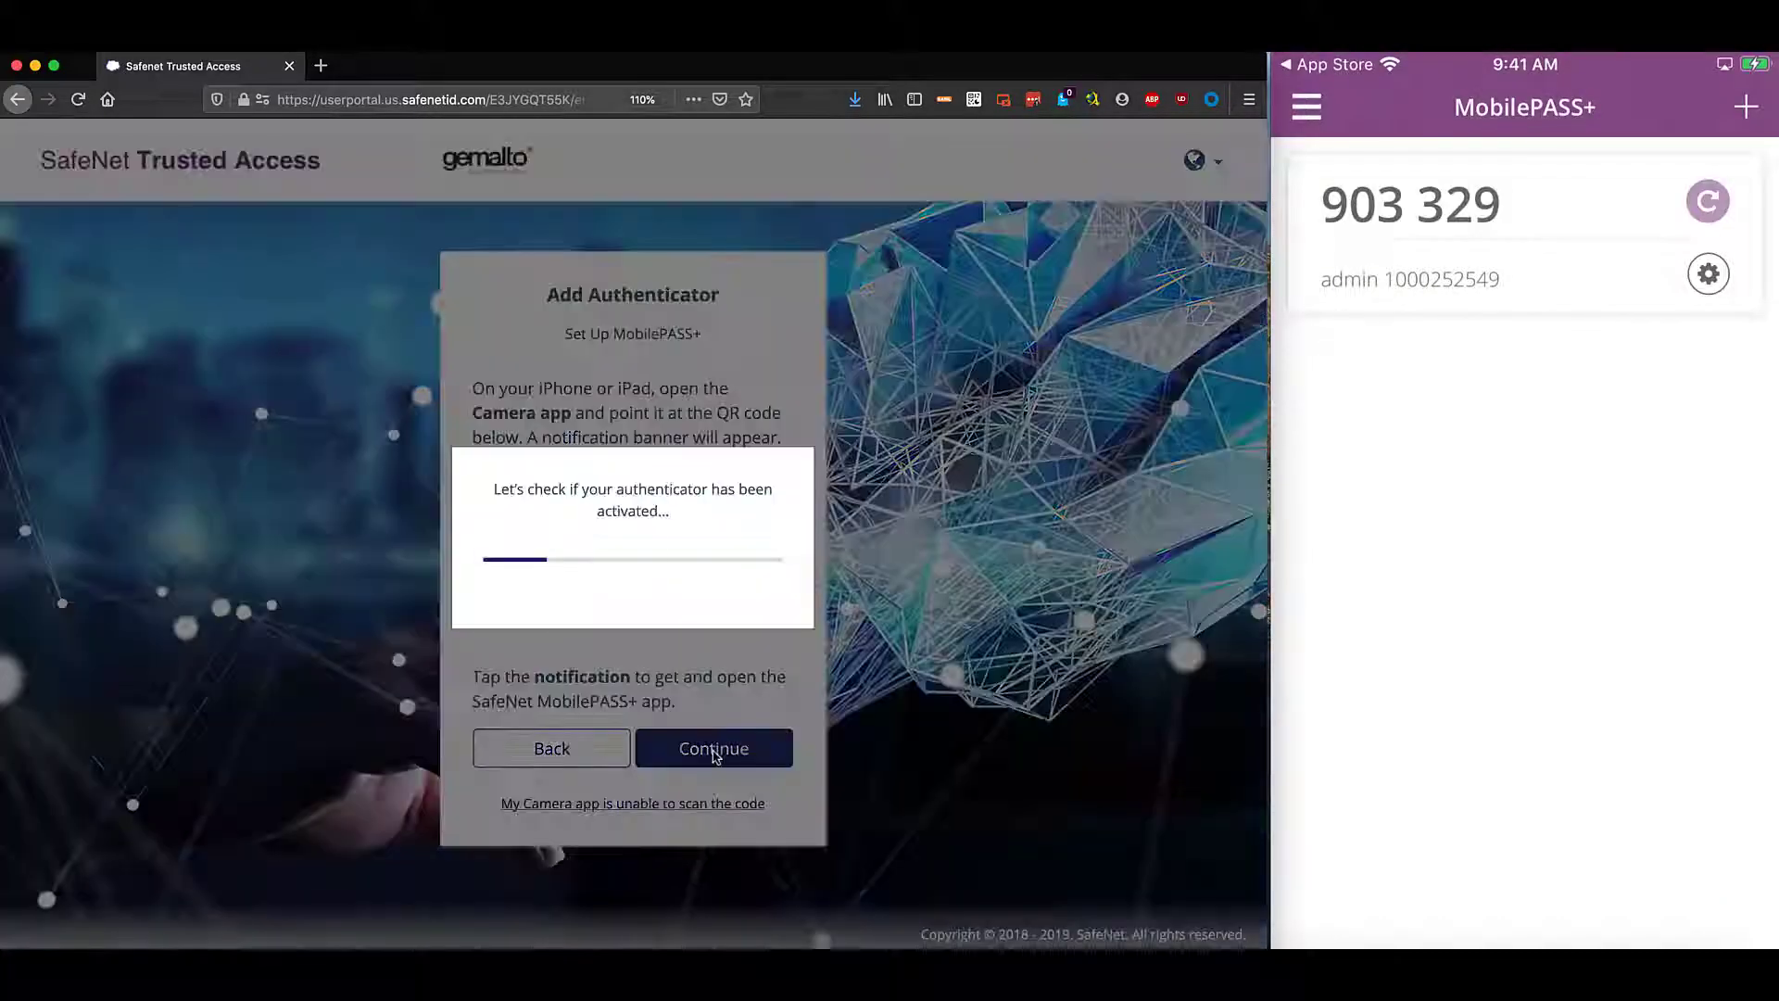
- Confirm the MobilePASS+ QR scan and proceed to the User Portal login
click(713, 748)
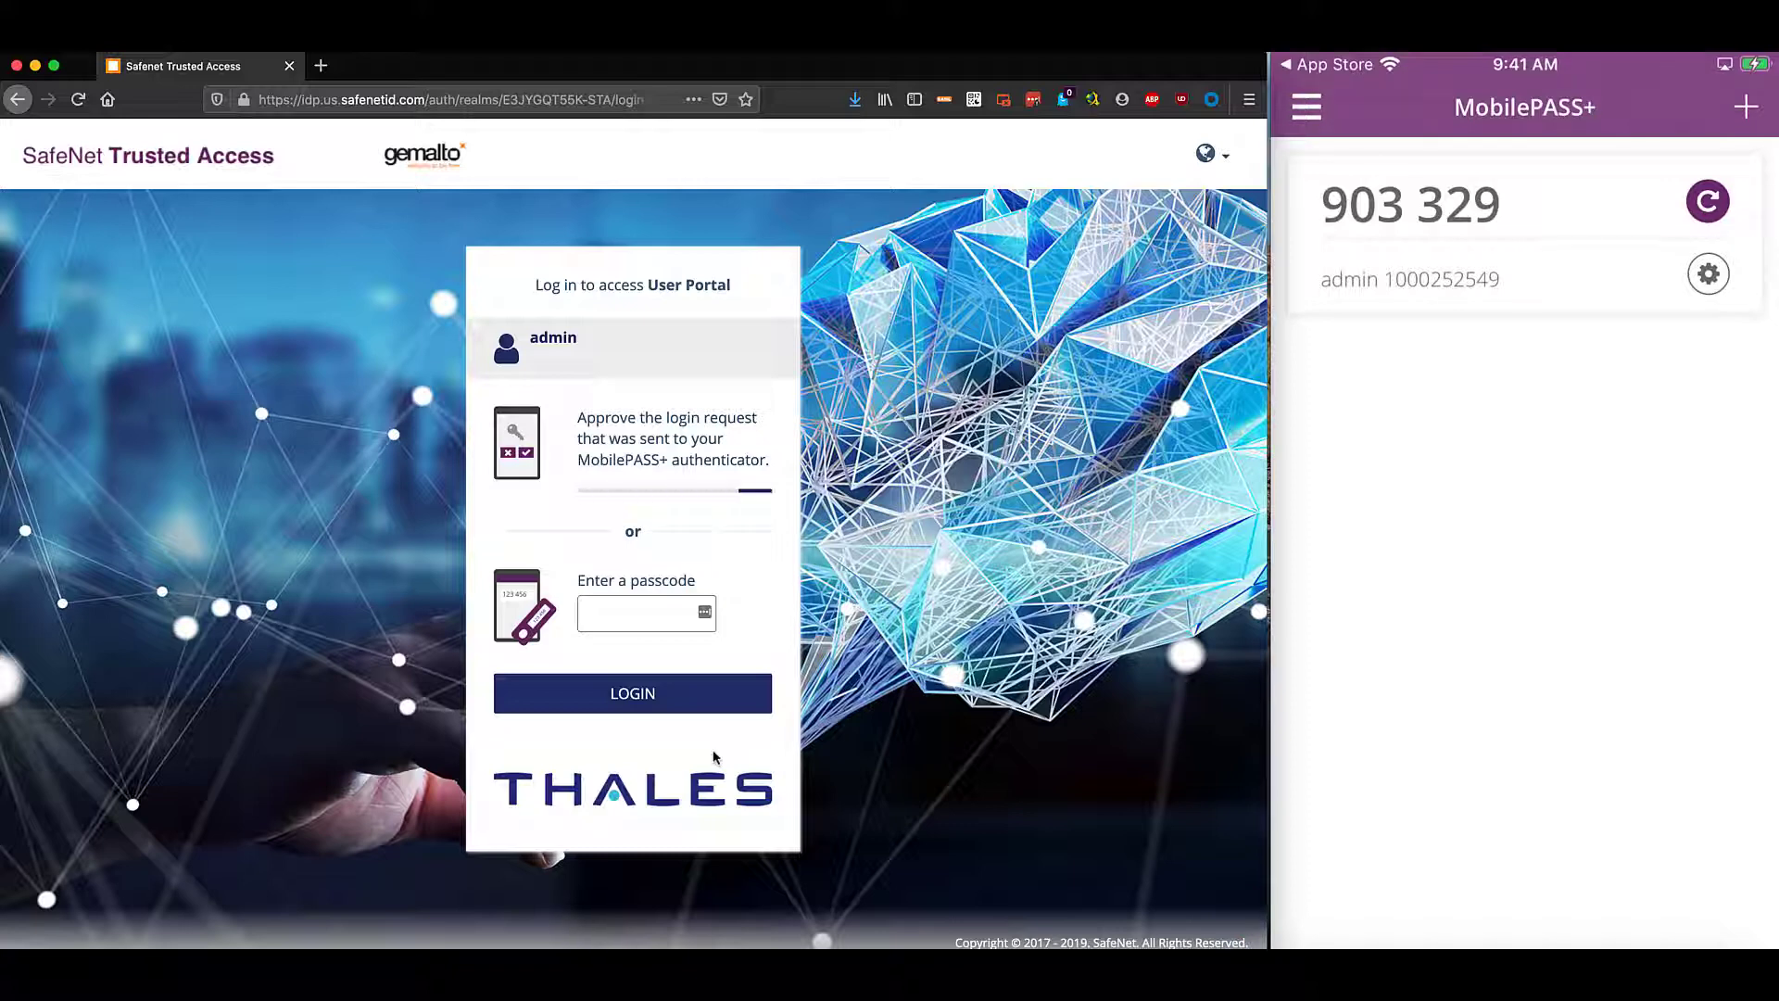
click(632, 693)
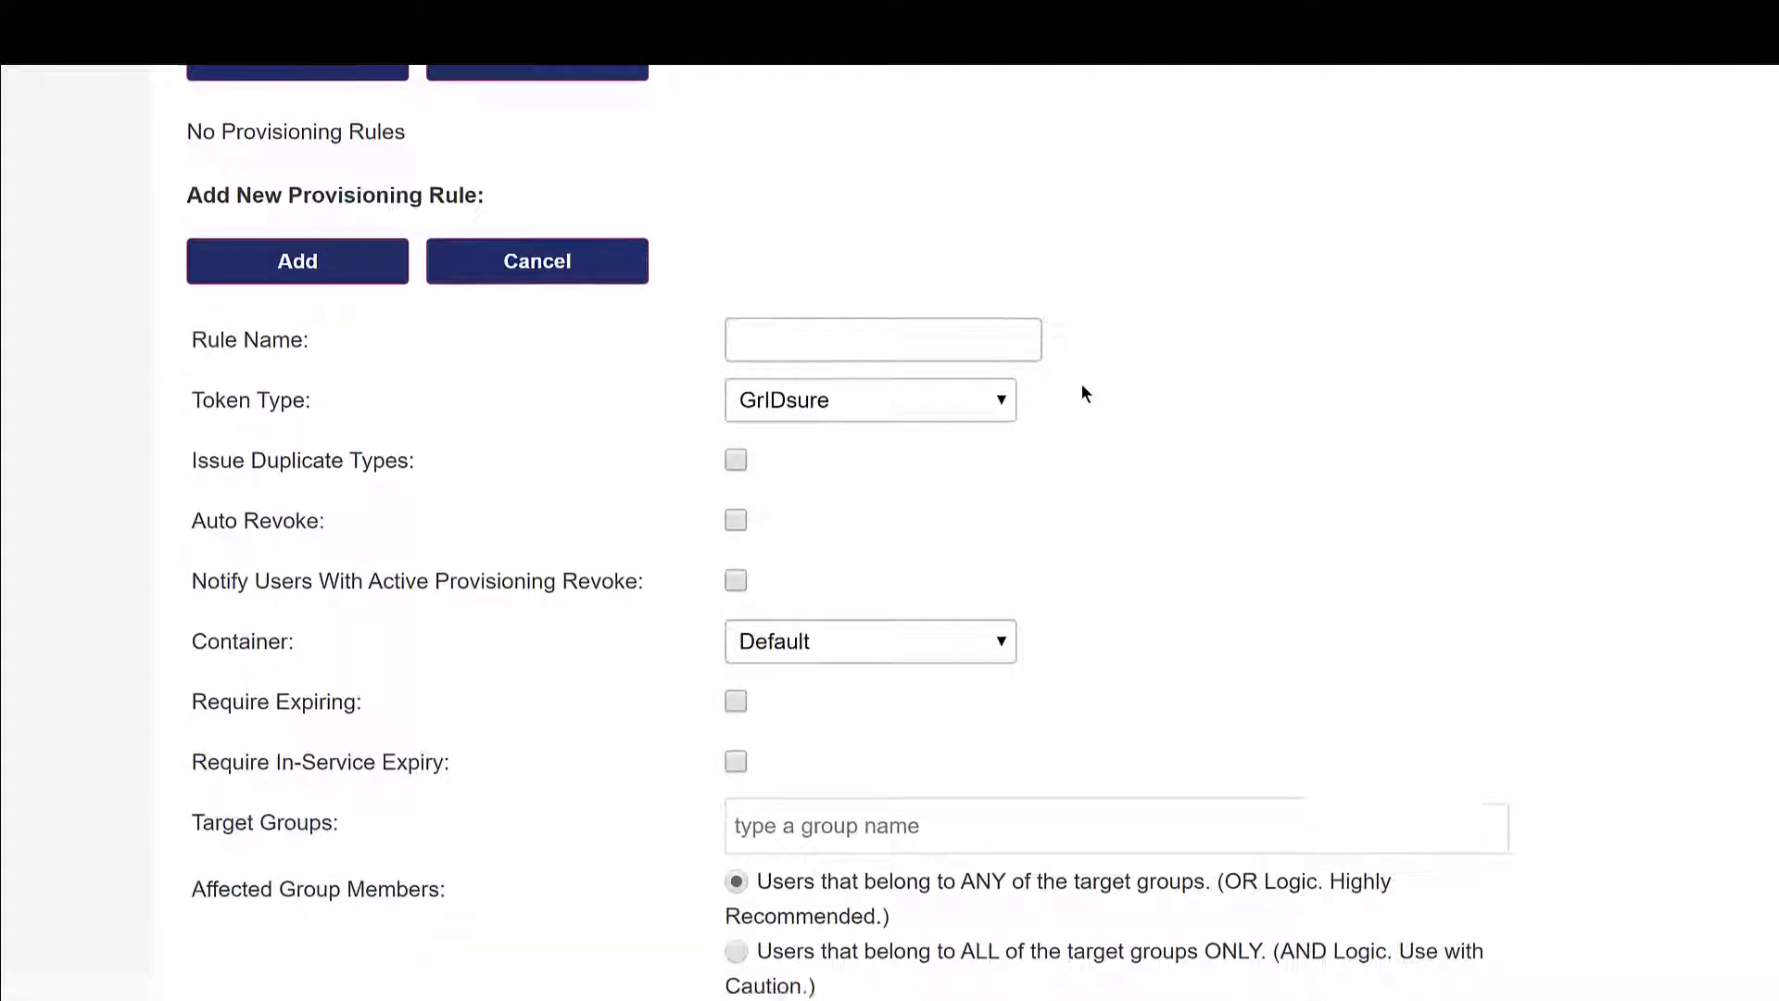
- Check the provisioning rule's token type options, then view Integrated Windows Authentication (Kerberos) settings
click(870, 399)
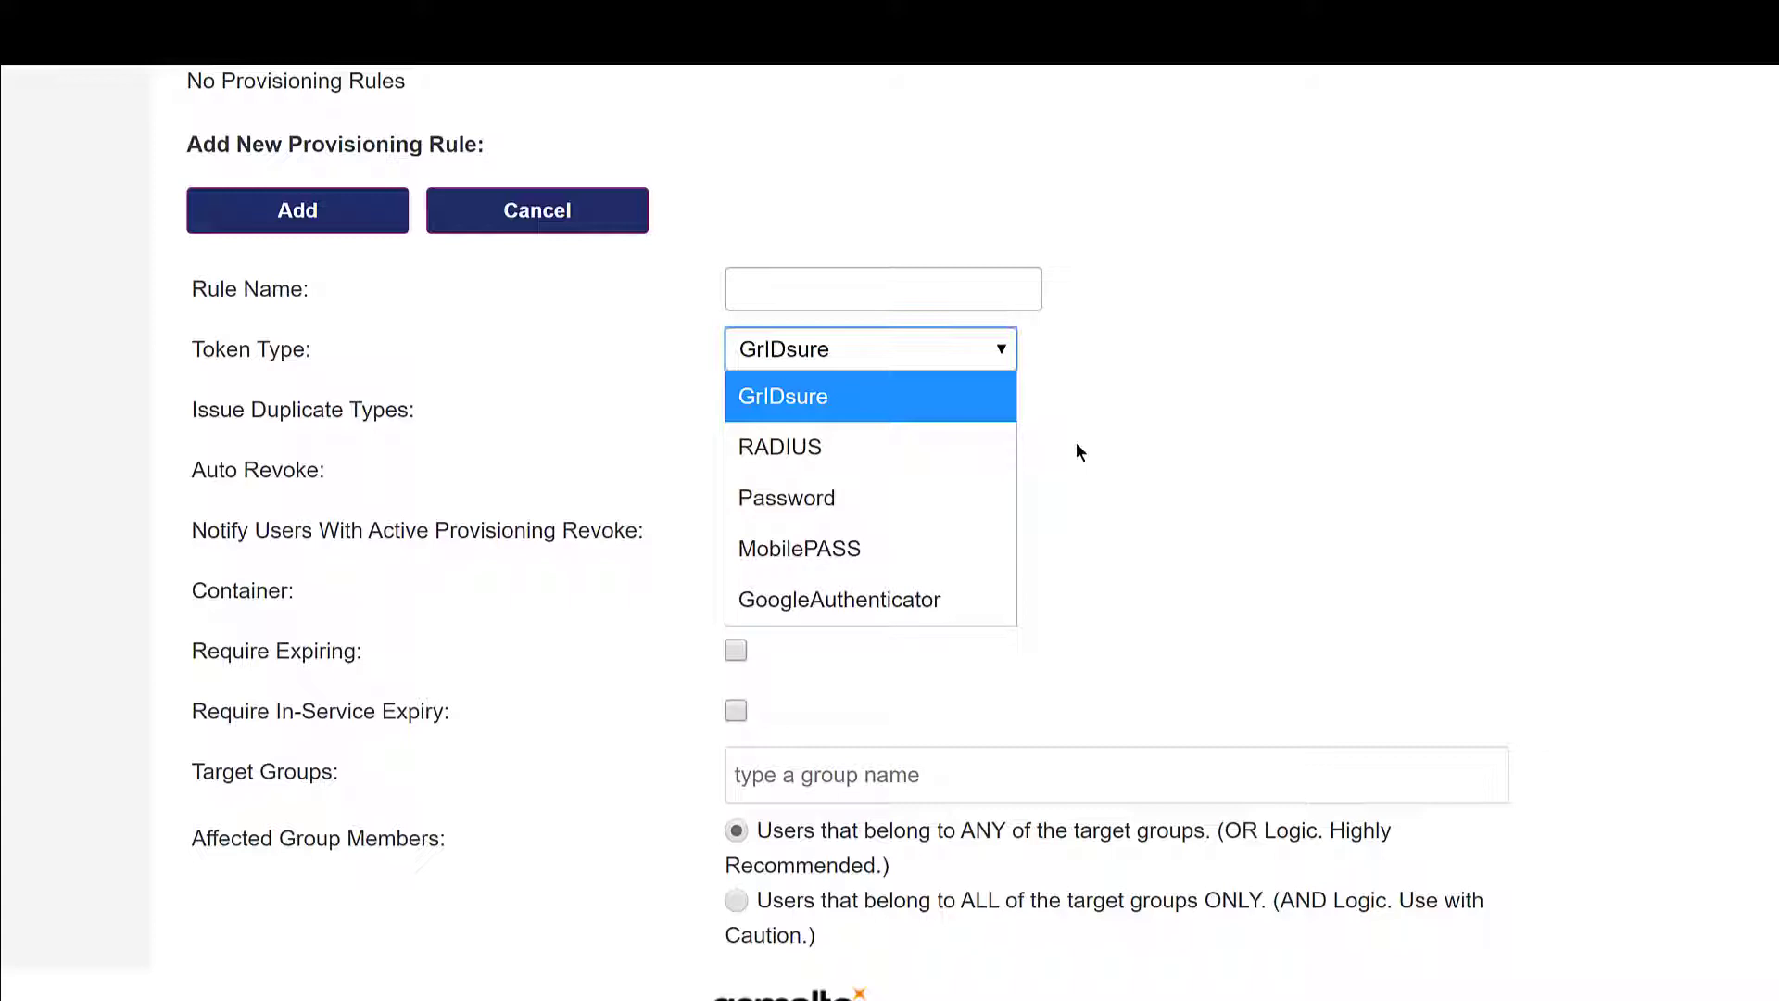
click(799, 548)
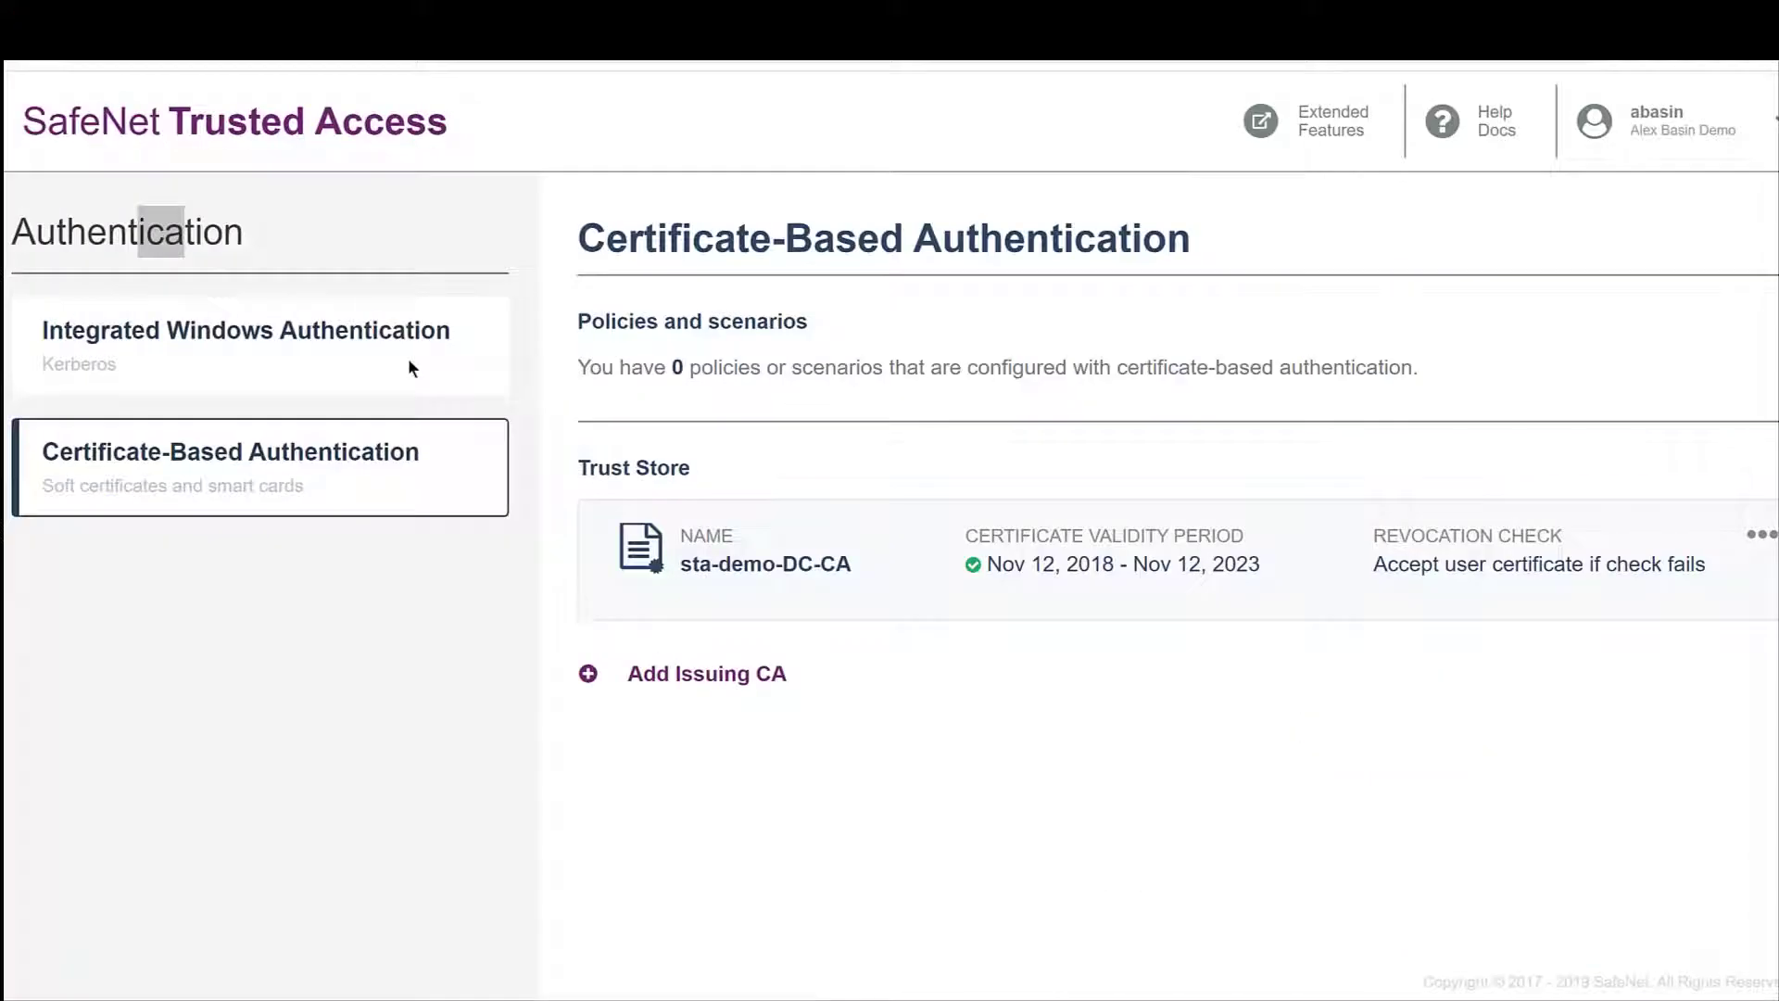
click(244, 344)
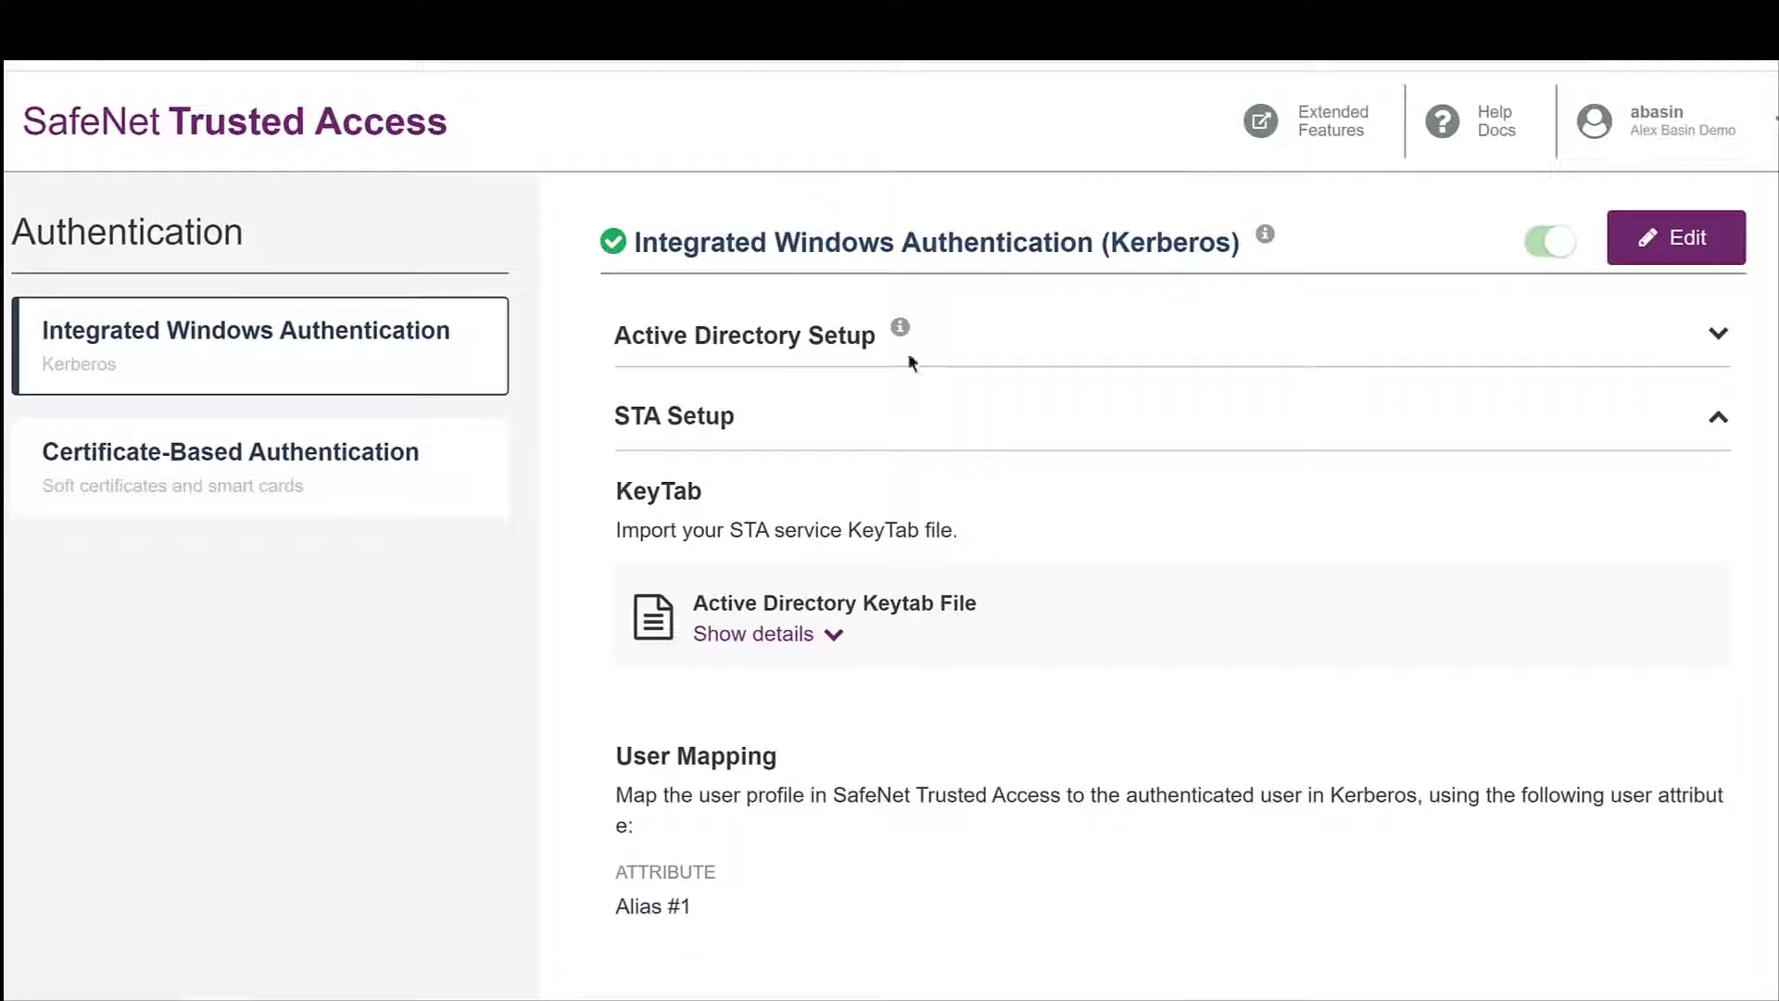